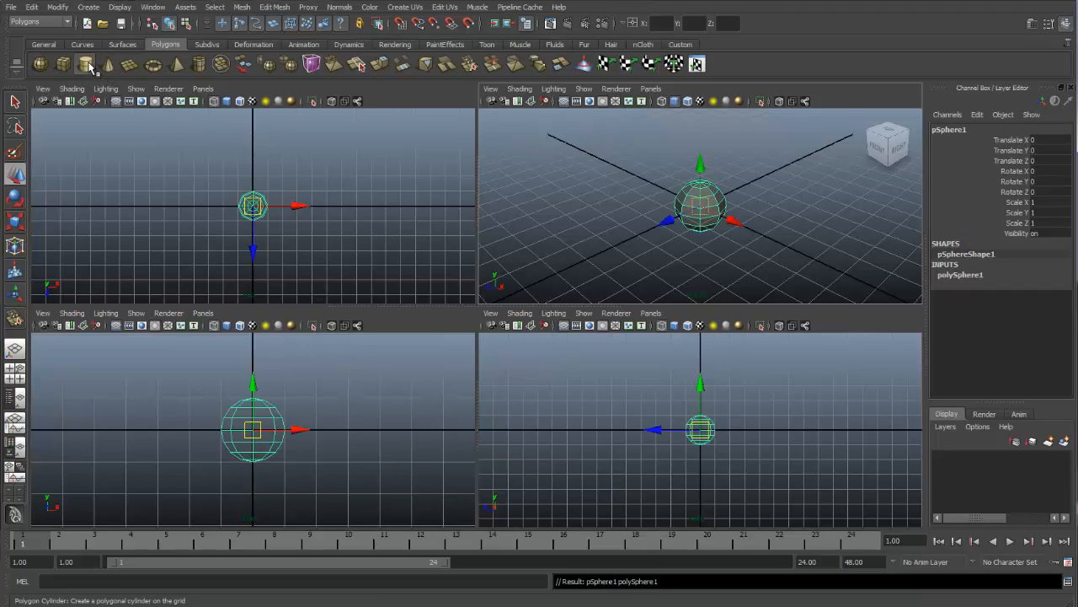
- Create a polygon cylinder at the origin and show polyCylinder1's creation attributes
click(85, 64)
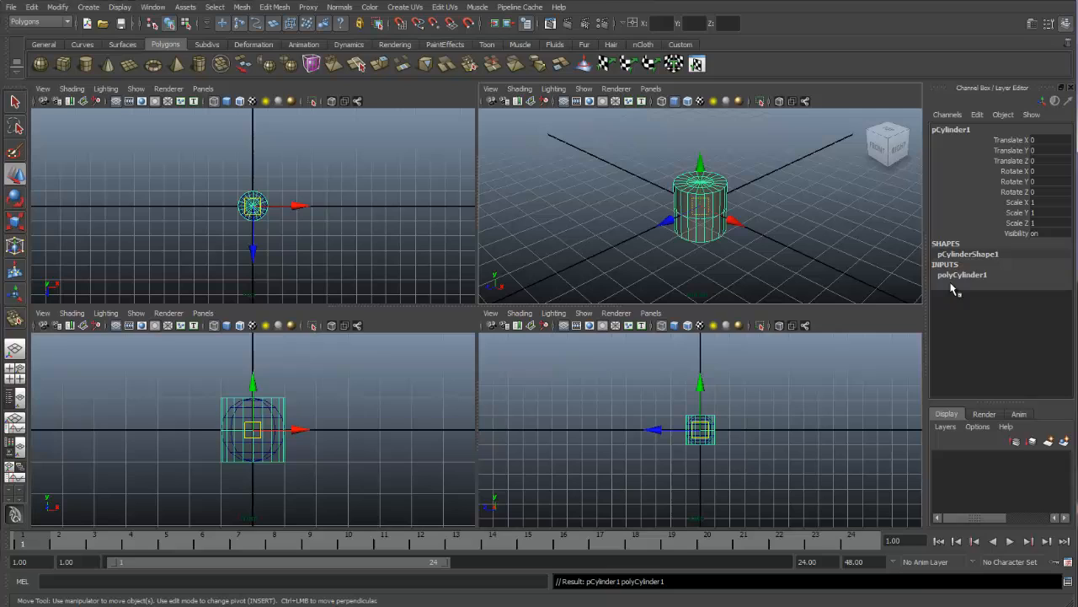
click(963, 275)
text(8)
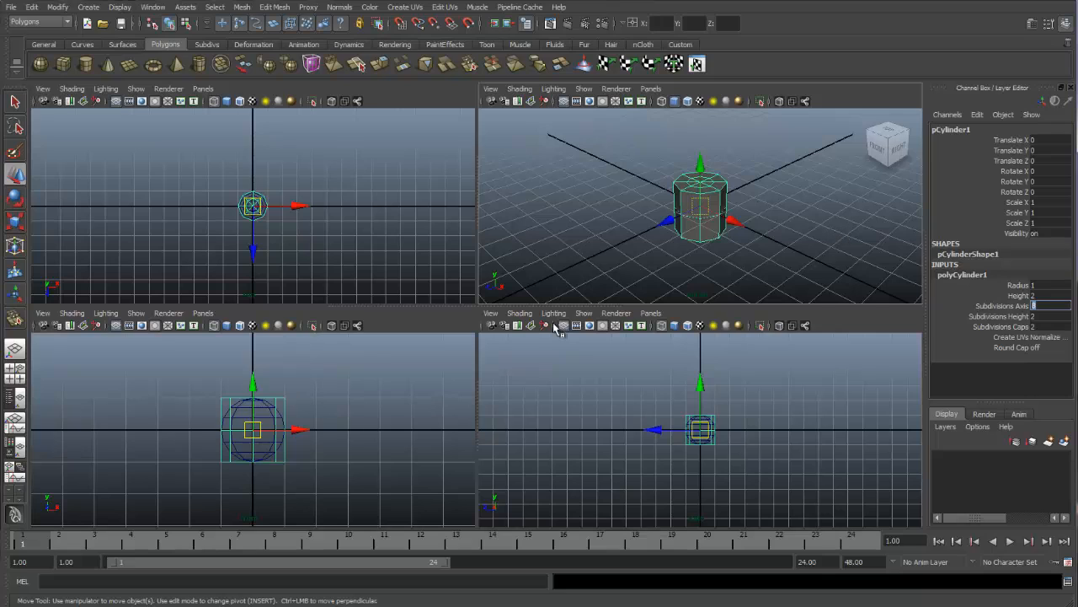
mouse_move(348, 373)
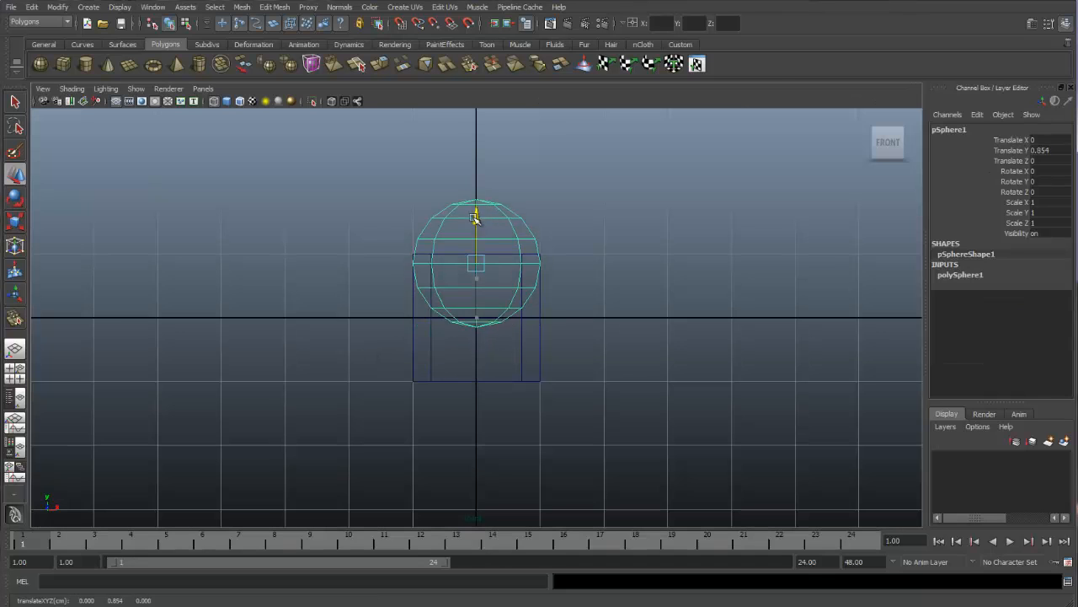
- Raise the sphere onto the cylinder top, then shift the duplicated pair sideways
drag(476, 217, 476, 205)
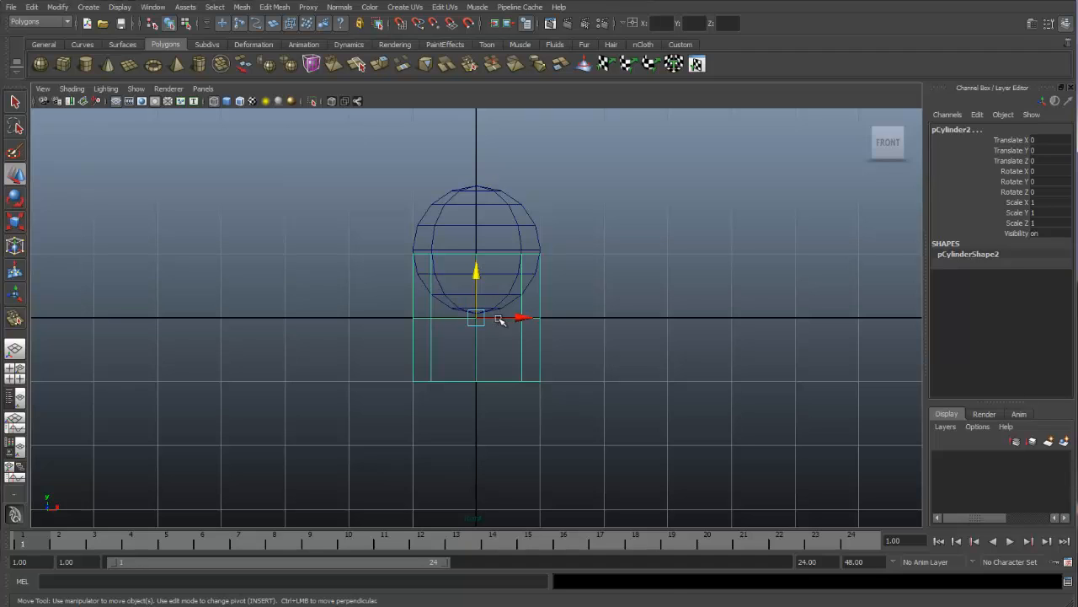
drag(519, 318, 729, 316)
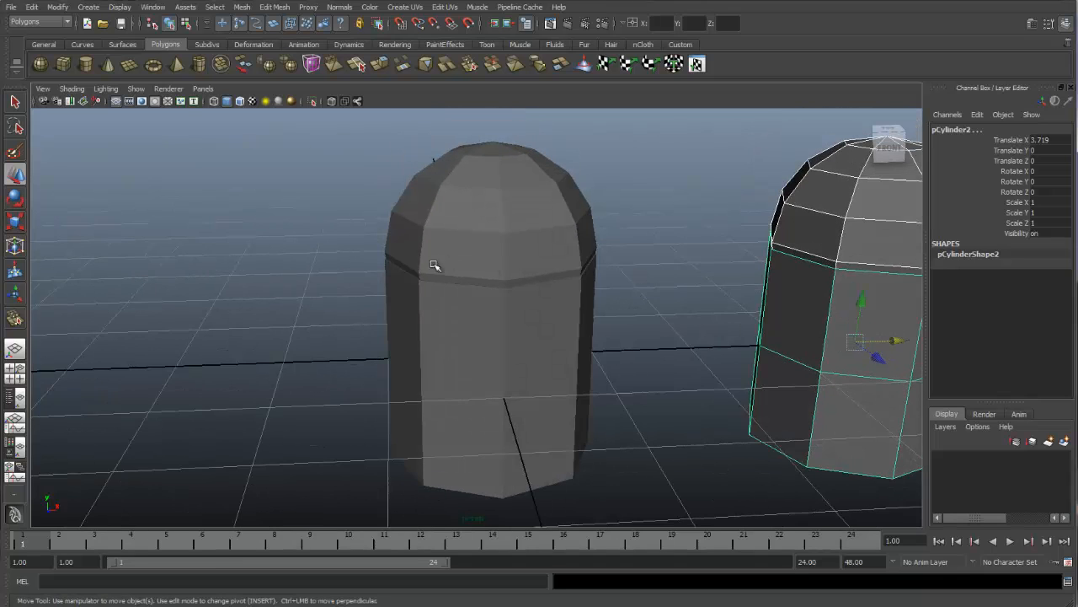
mouse_move(382, 206)
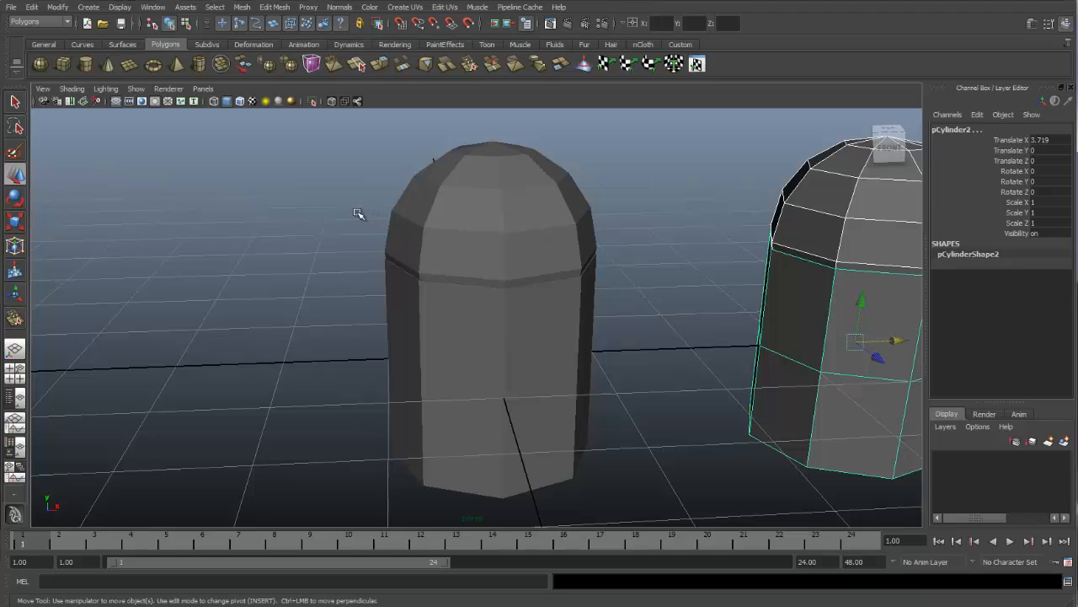
- Combine the front cylinder and its sphere cap with Mesh > Combine
click(480, 354)
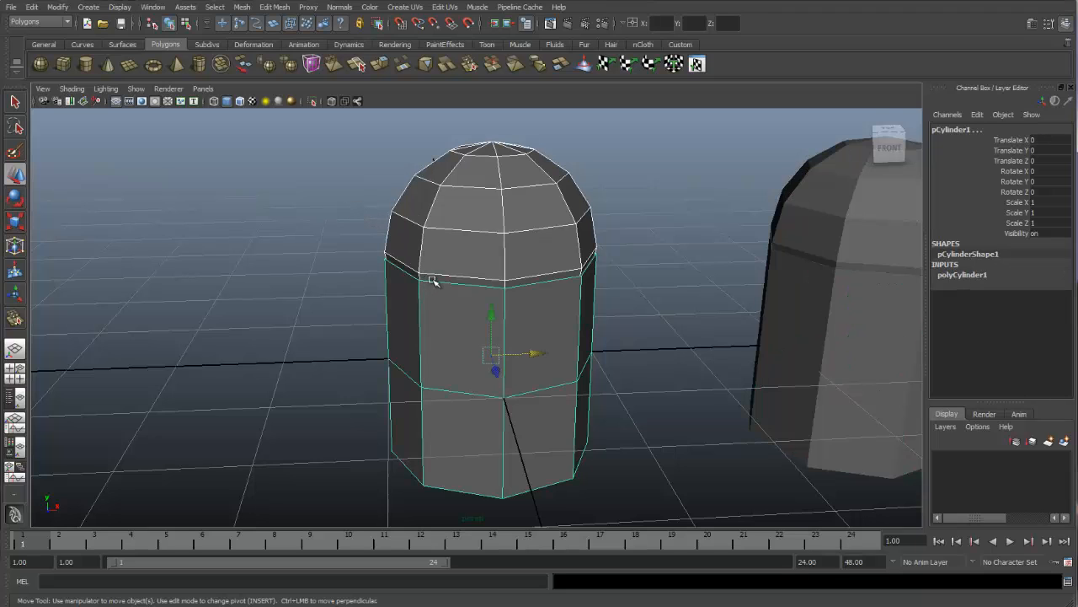
mouse_move(470, 295)
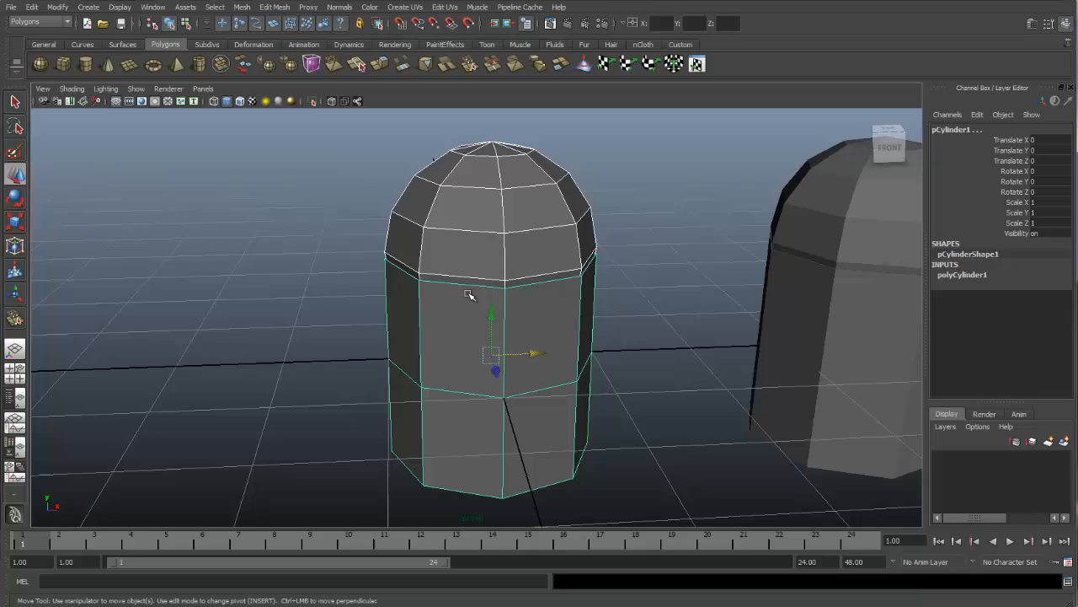
click(241, 7)
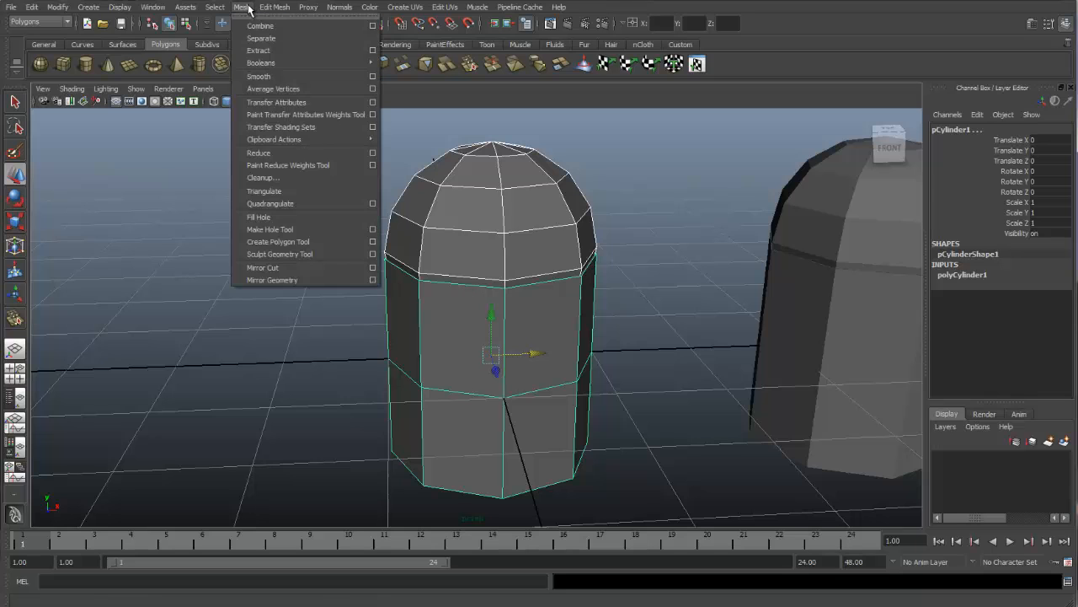
click(260, 25)
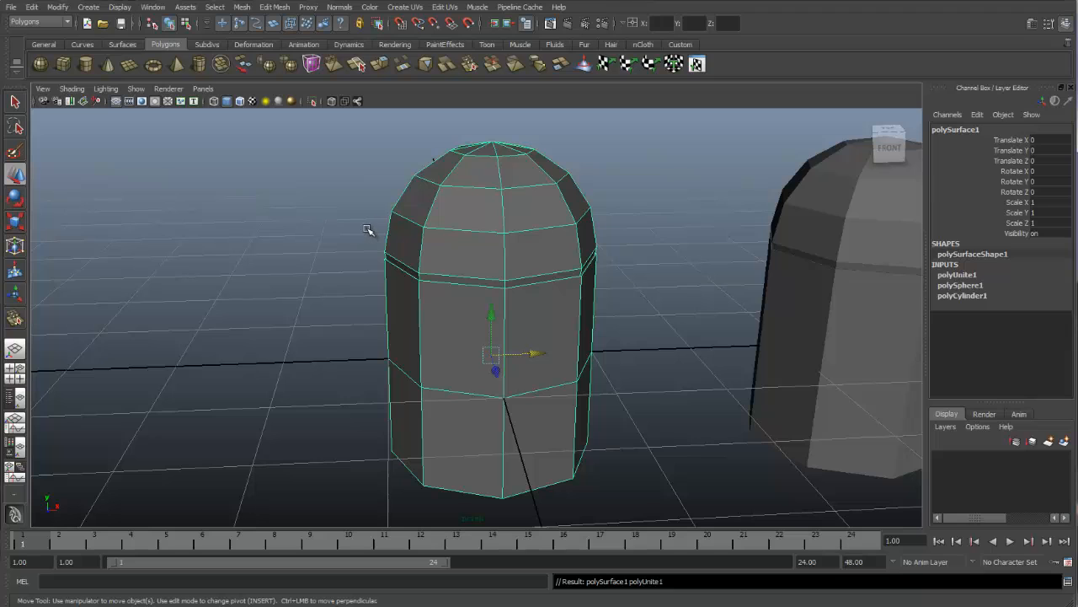
mouse_move(354, 232)
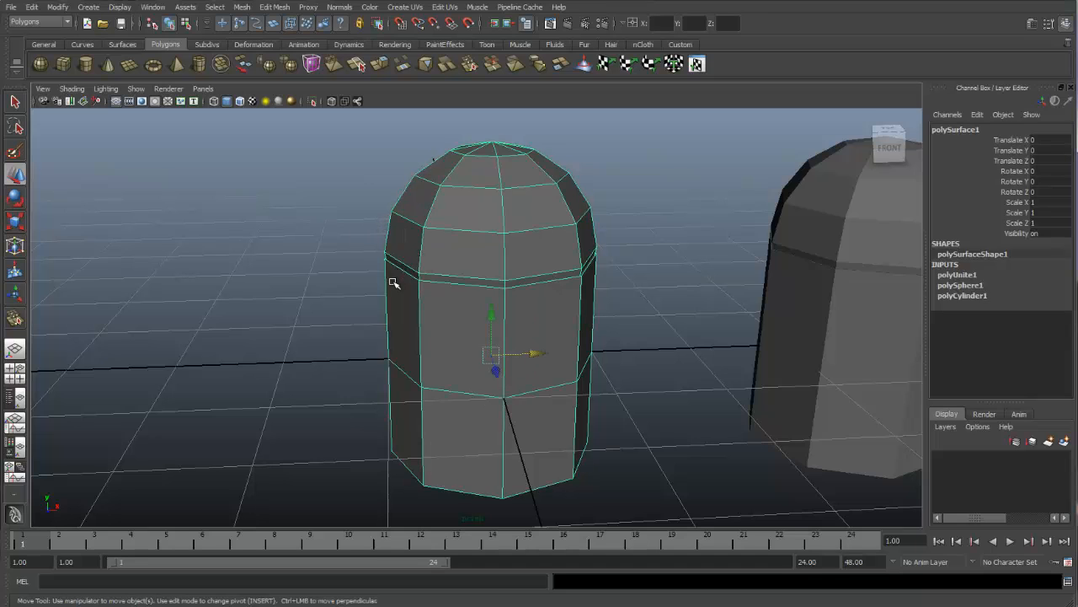
mouse_move(363, 284)
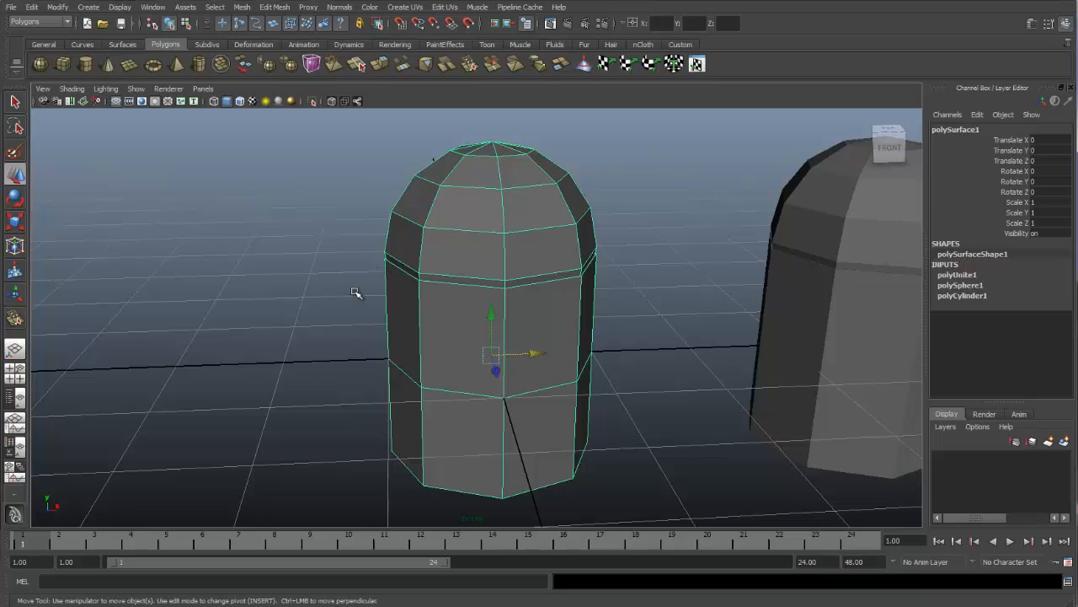
mouse_move(380, 286)
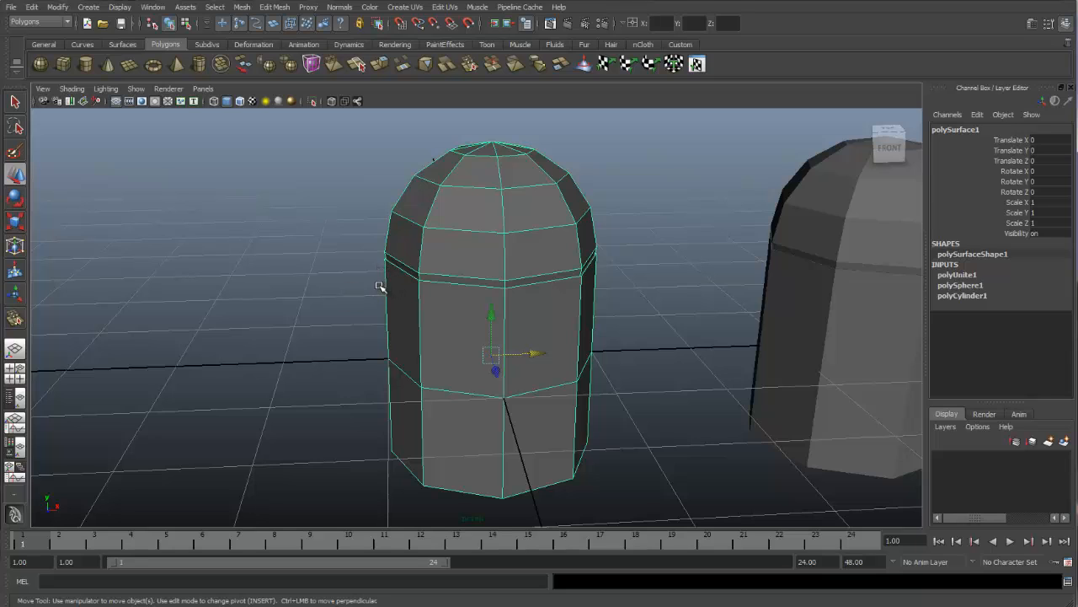
mouse_move(327, 138)
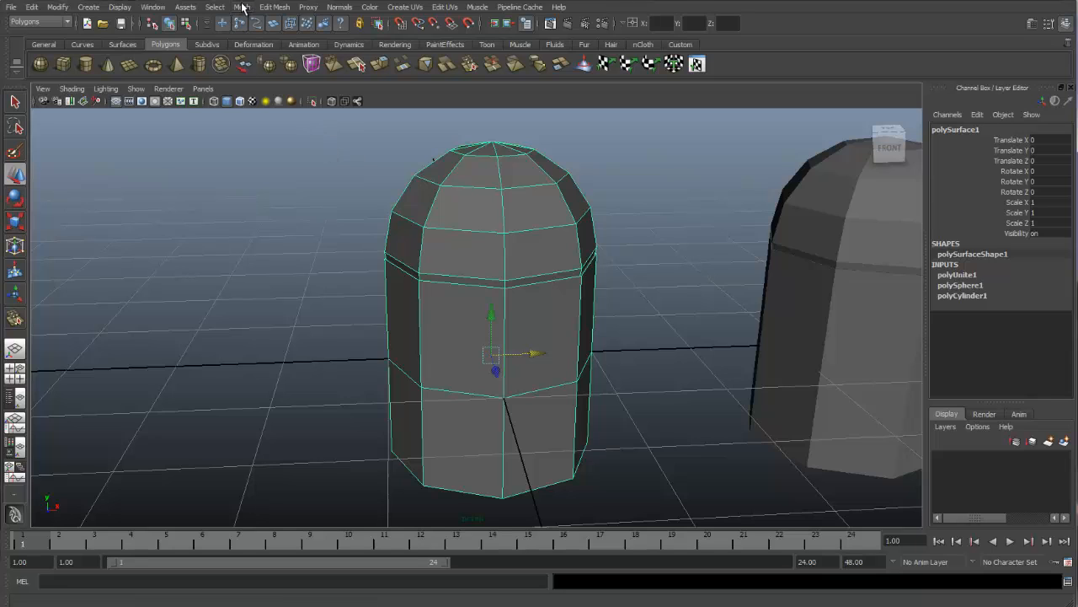
mouse_move(244, 10)
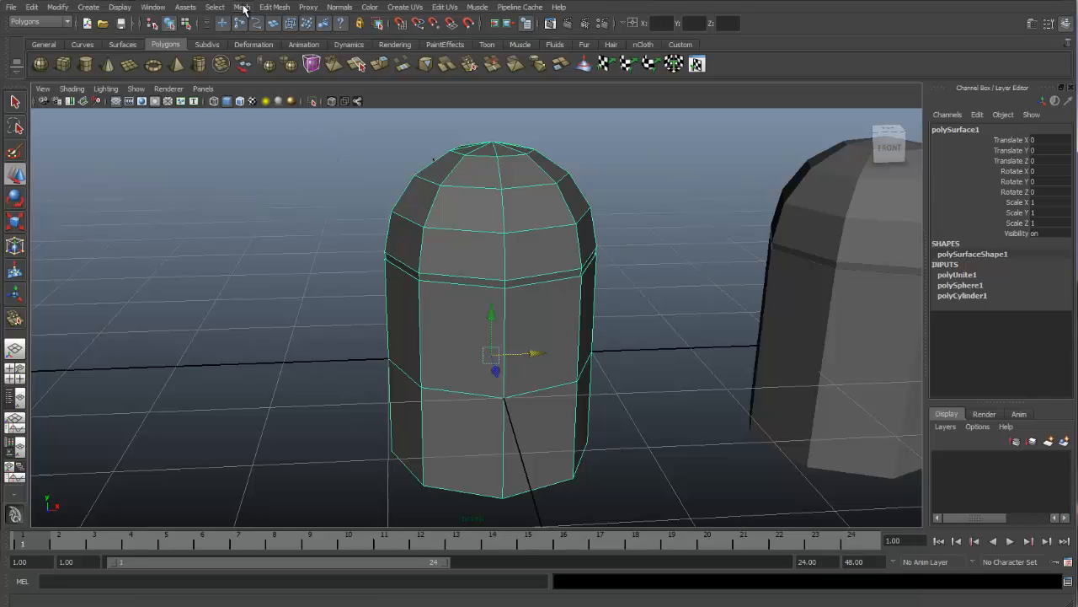
- Split the combined mesh into separate dome cap and cylinder with Mesh > Separate
click(242, 6)
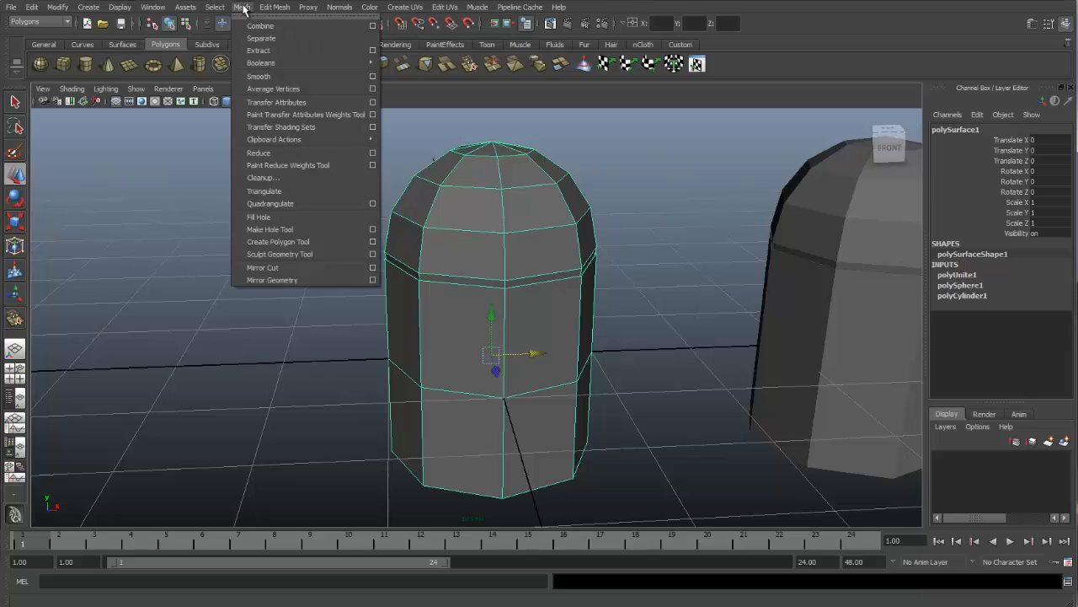
click(261, 38)
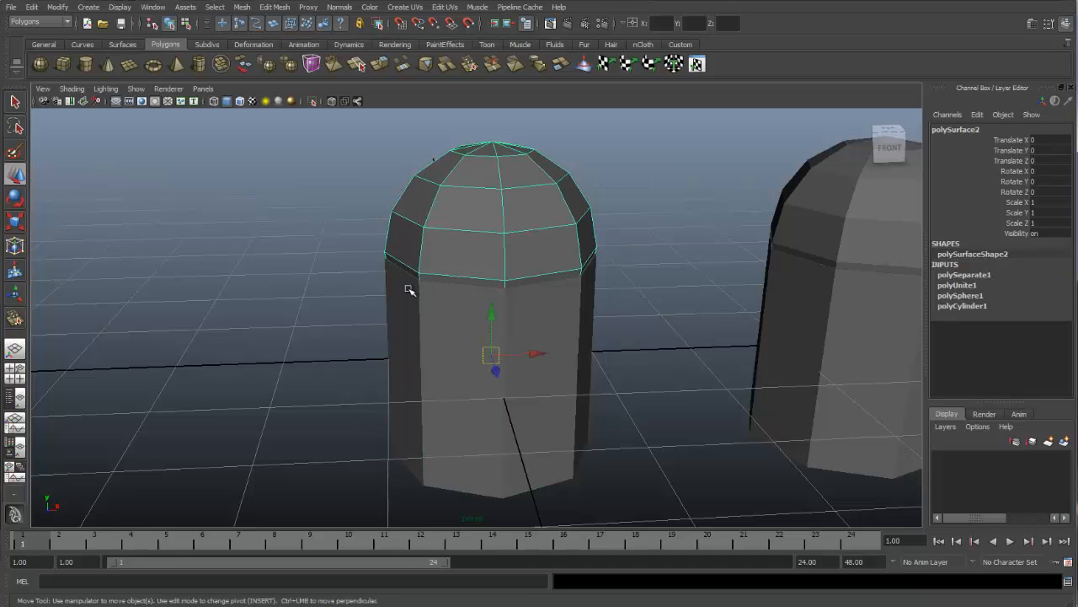
mouse_move(447, 311)
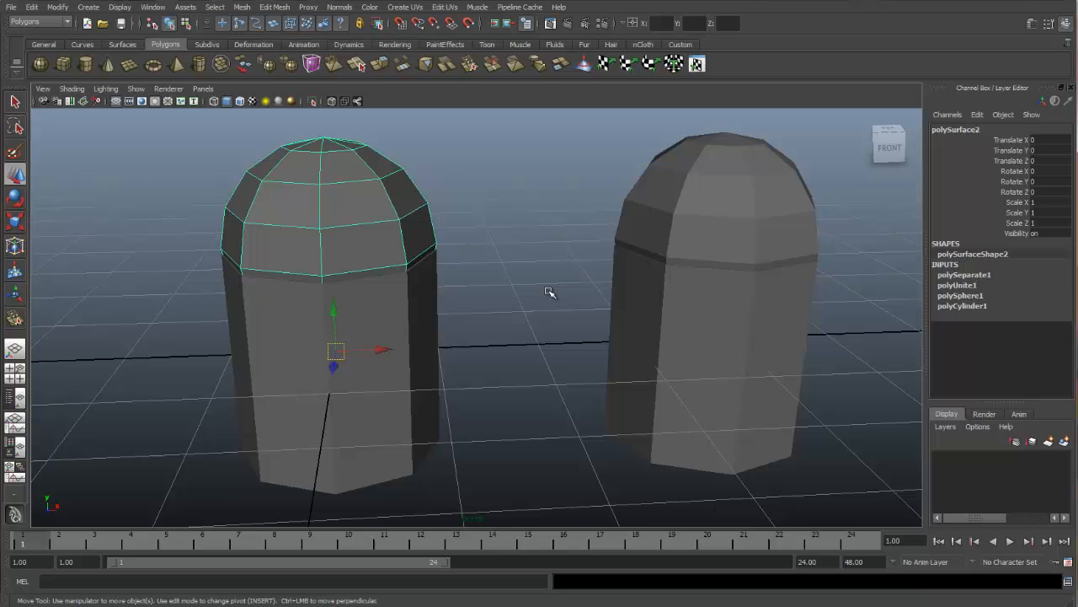
mouse_move(377, 222)
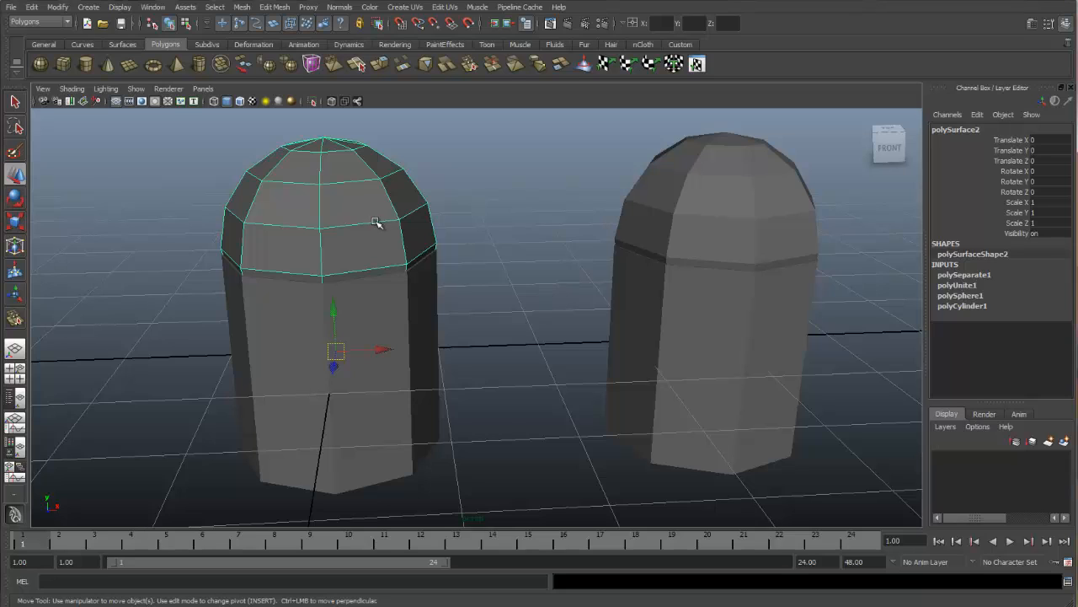
- Marquee-select the cap and cylinder pieces and apply Mesh > Combine again
drag(377, 223, 277, 327)
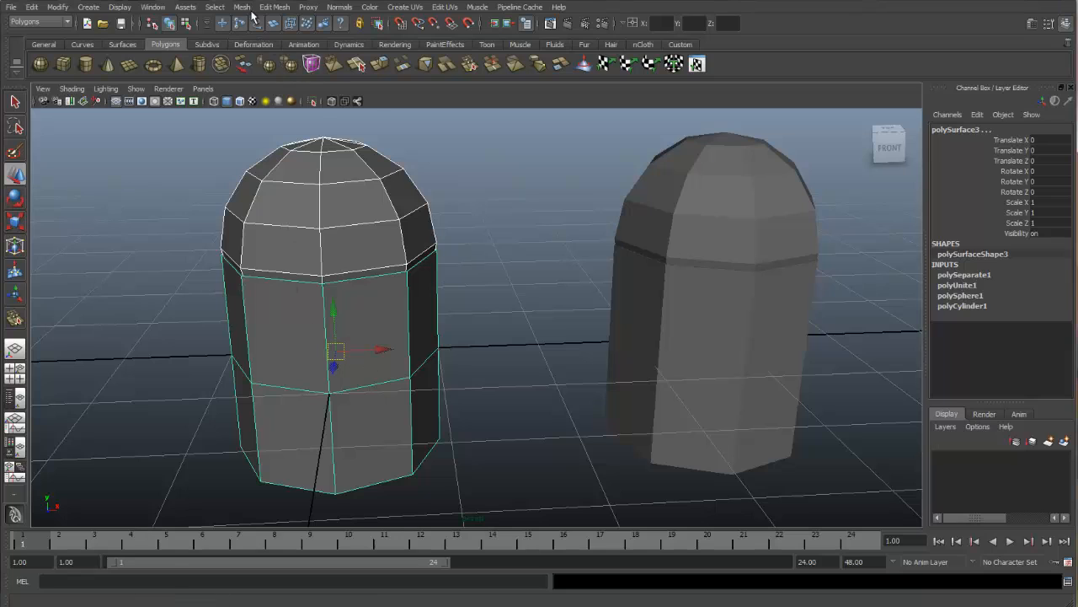
click(241, 7)
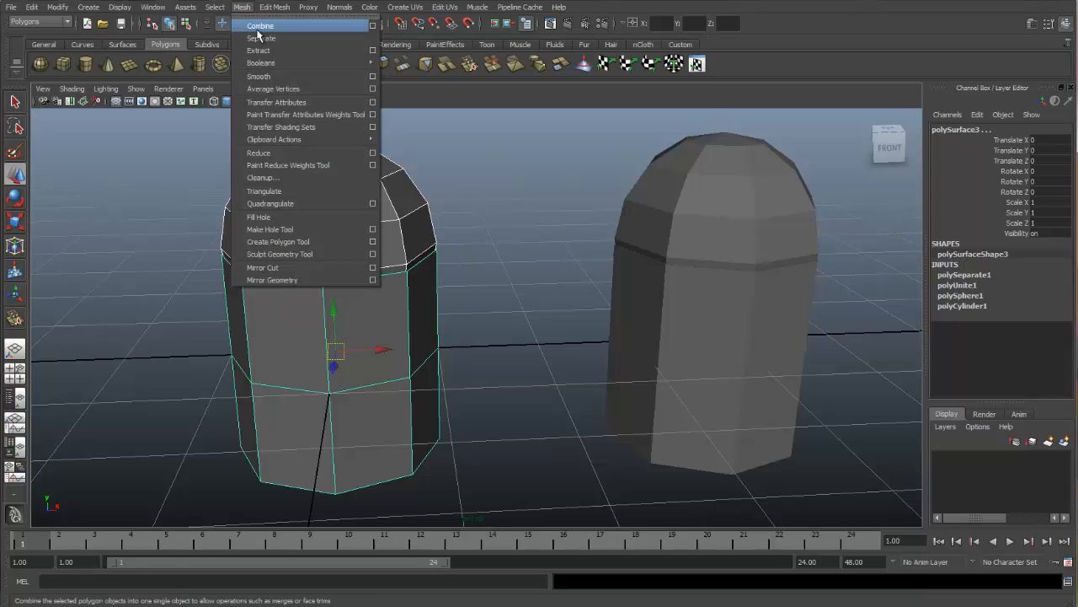
click(261, 26)
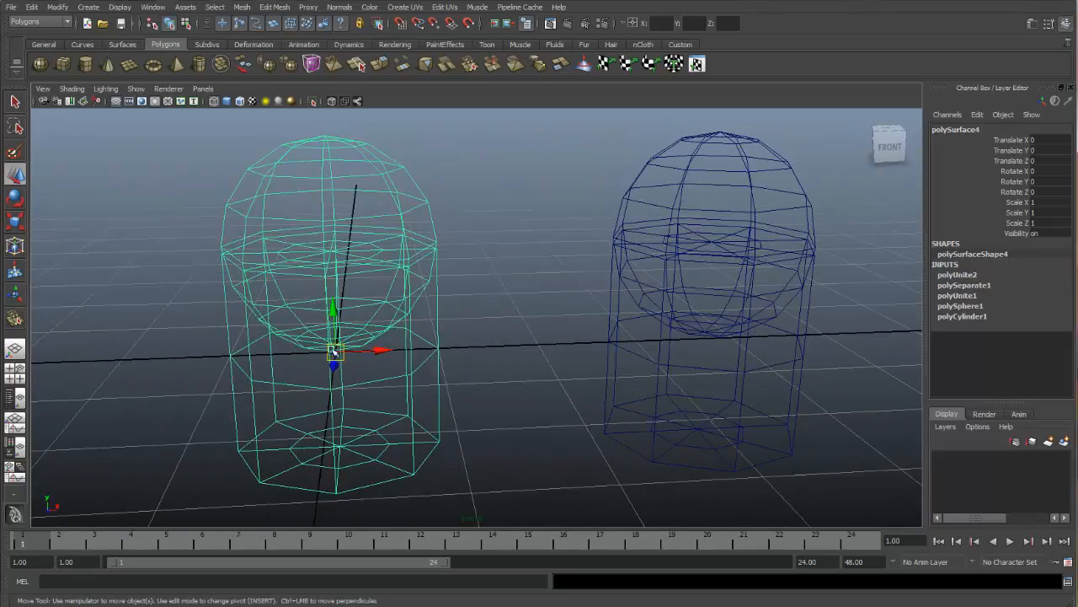
drag(333, 349, 320, 346)
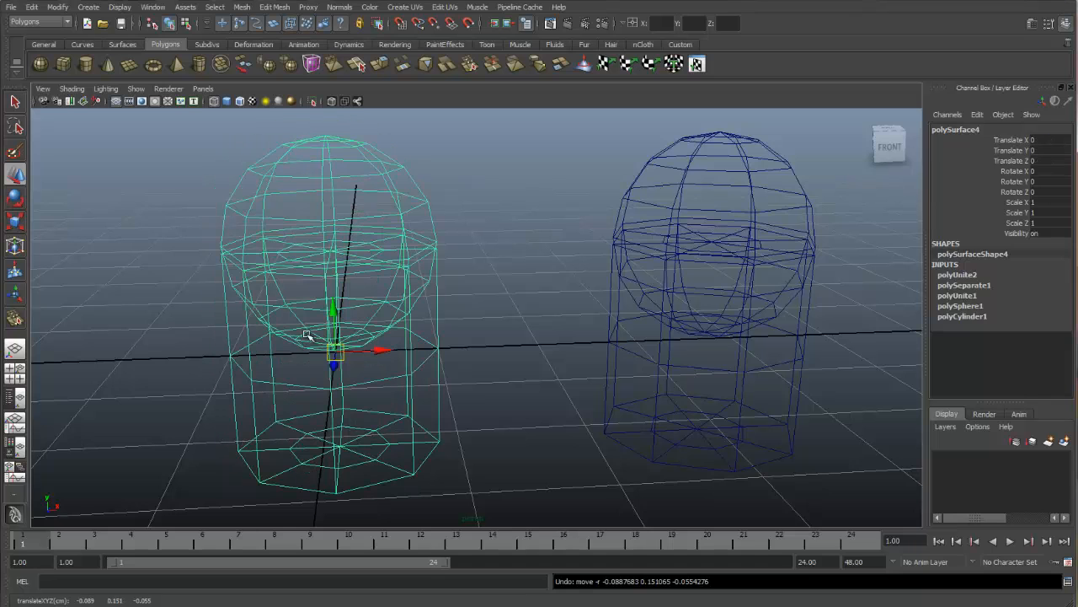
mouse_move(522, 325)
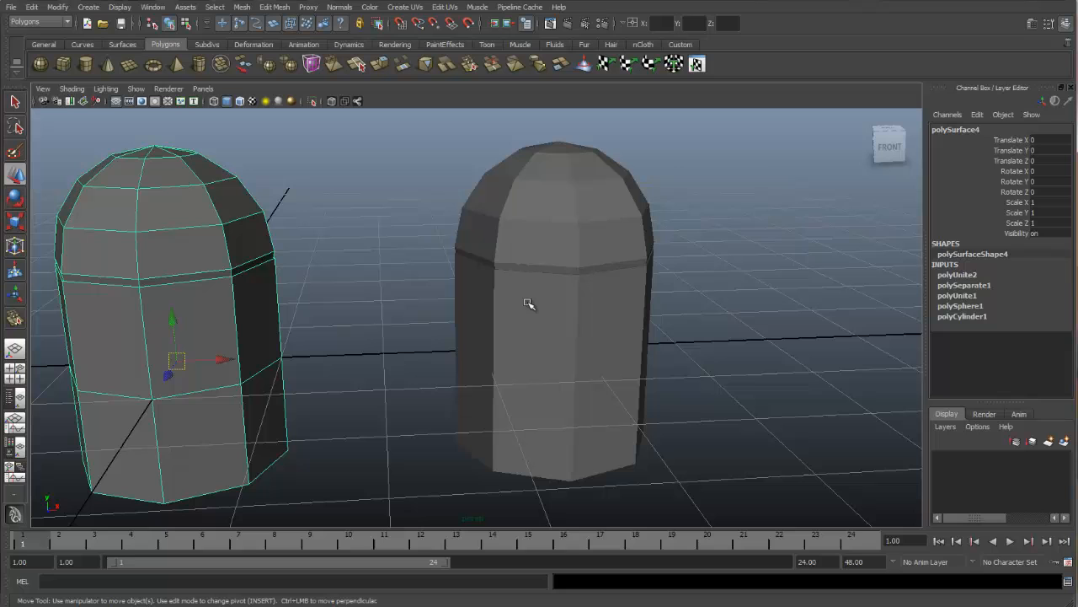
mouse_move(529, 224)
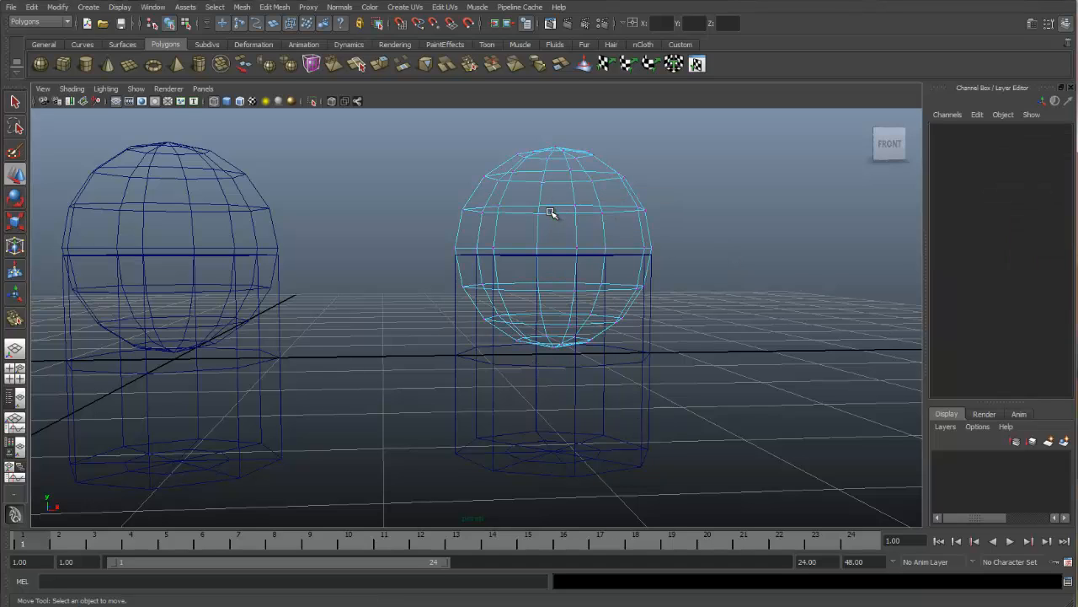
- Select the right-hand pair's sphere cap from the viewport context menu
right_click(552, 213)
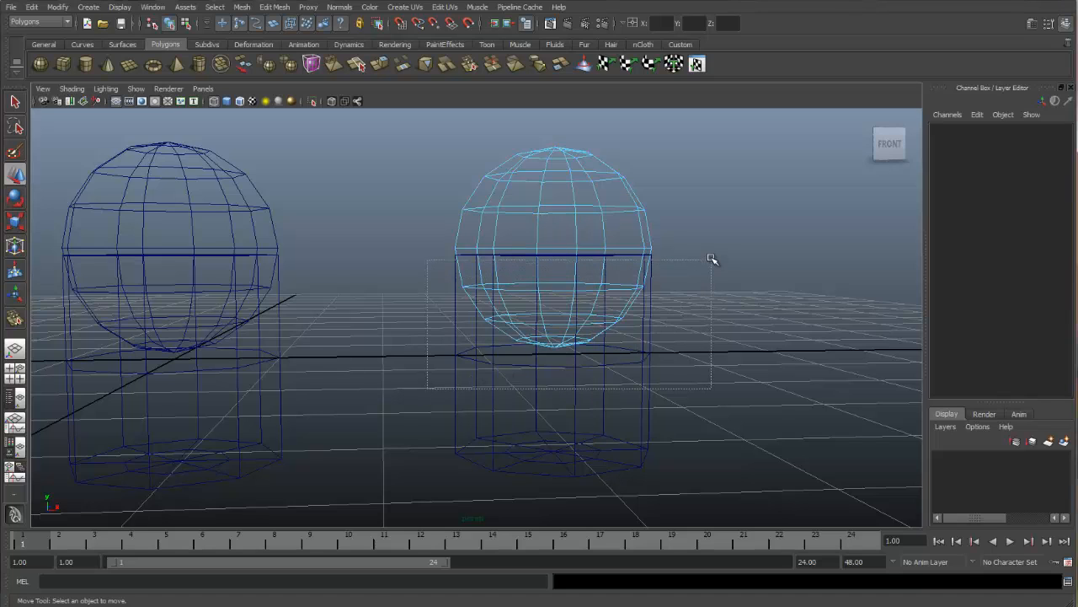
click(552, 303)
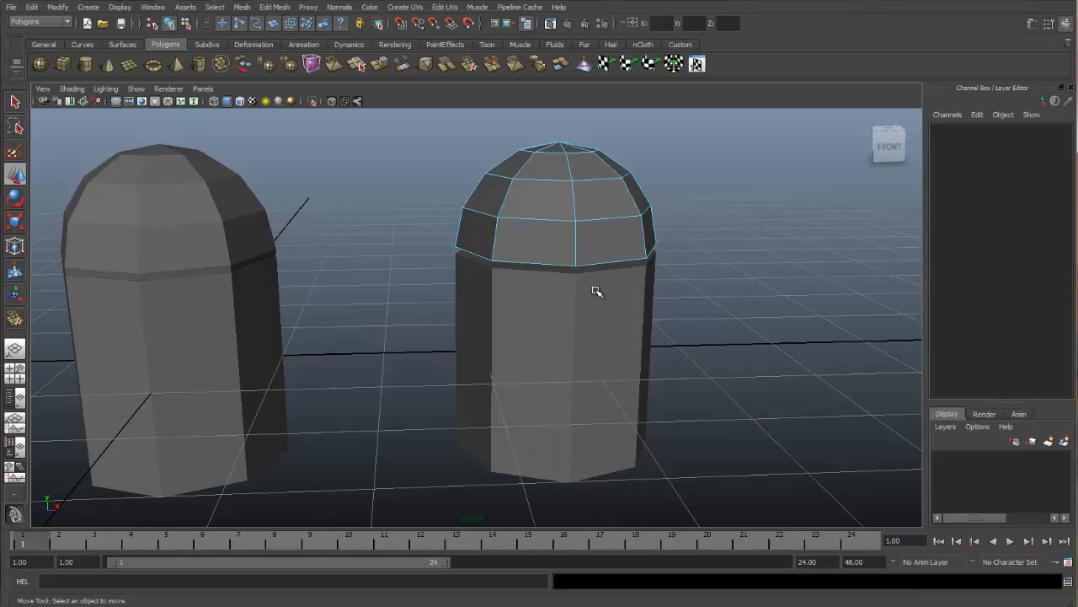
- Zoom in on the right pair's seam and select cylinder base pCylinder2
right_click(597, 292)
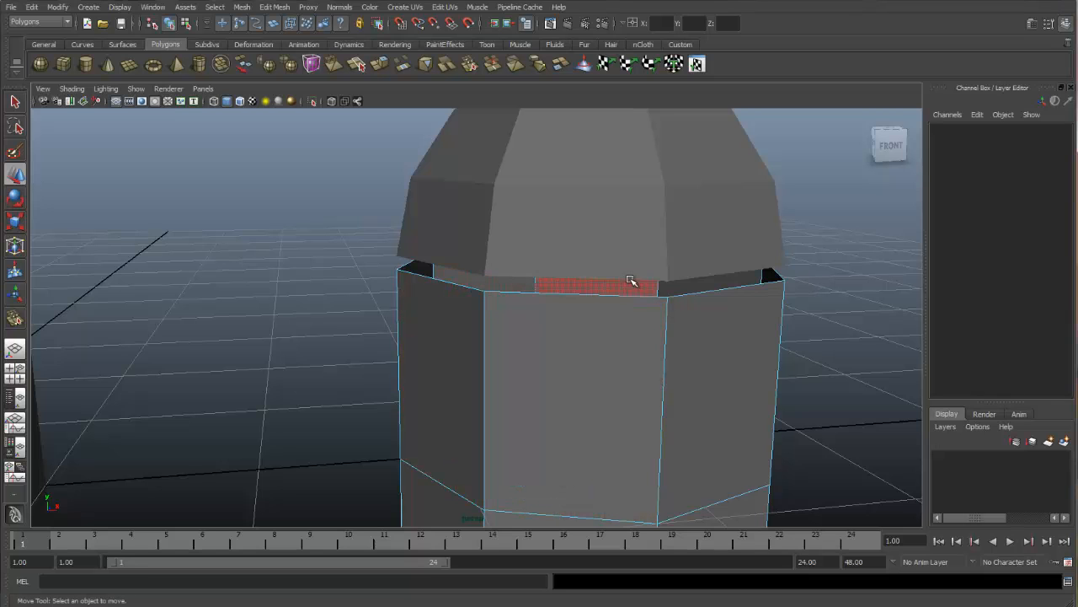
click(665, 305)
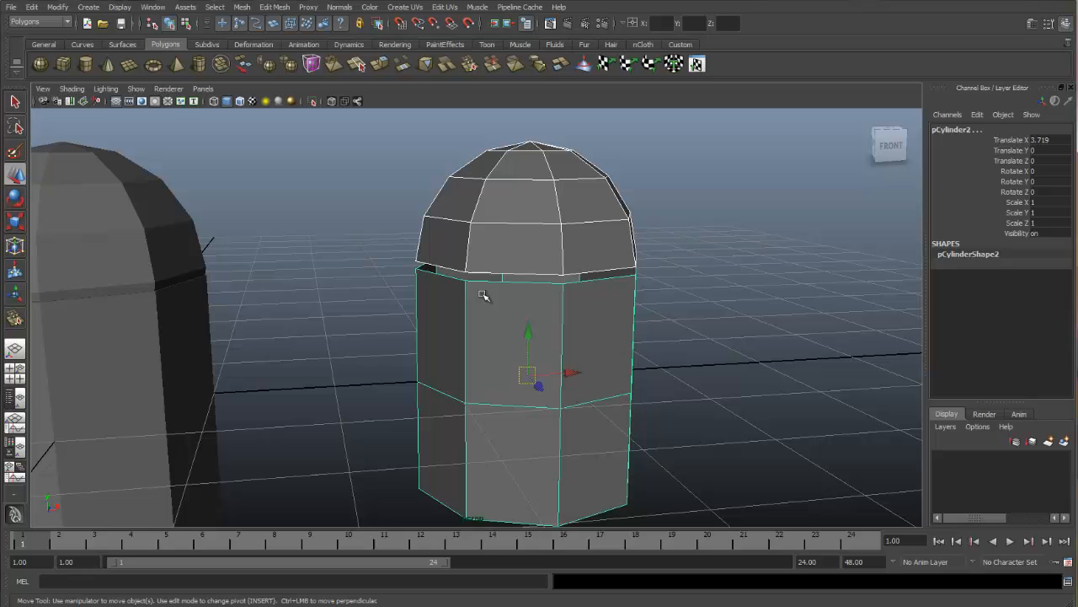
- Combine the right cap and cylinder into polySurface5, then orbit to inspect the gap
click(242, 6)
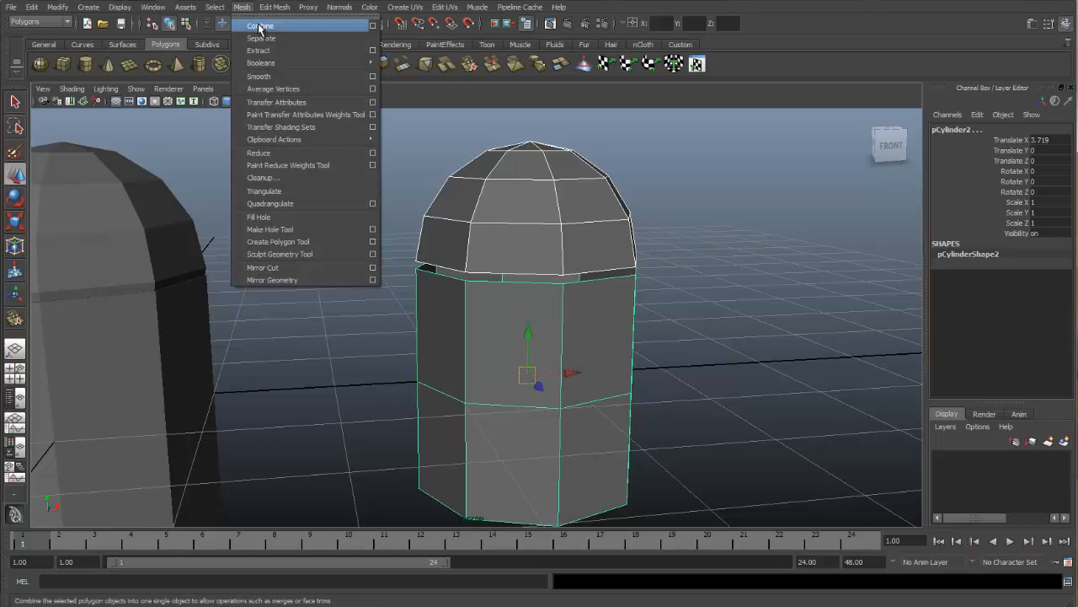
click(259, 25)
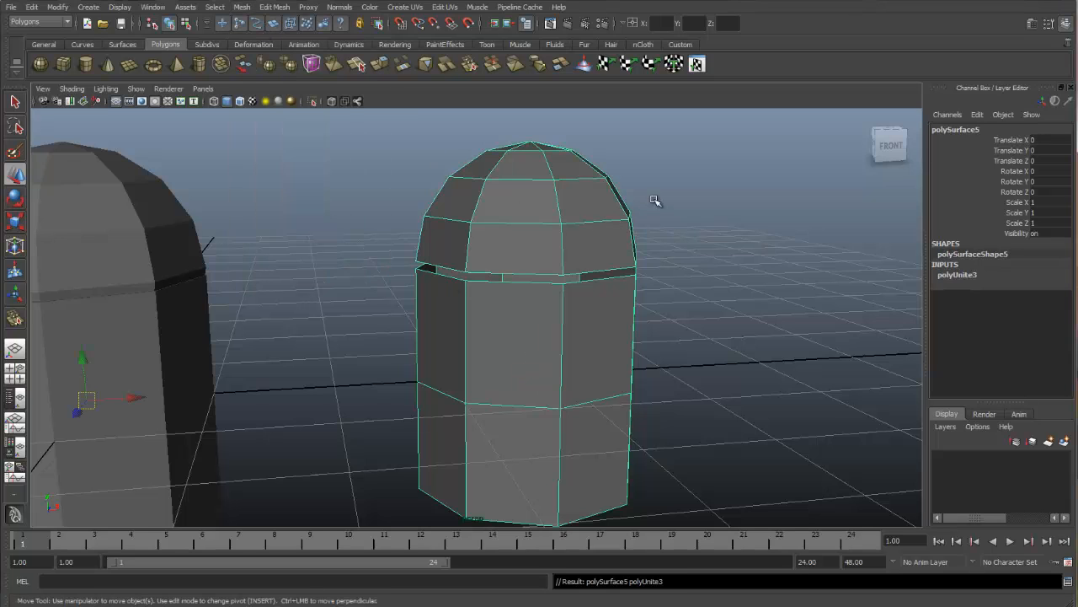
drag(656, 201, 531, 318)
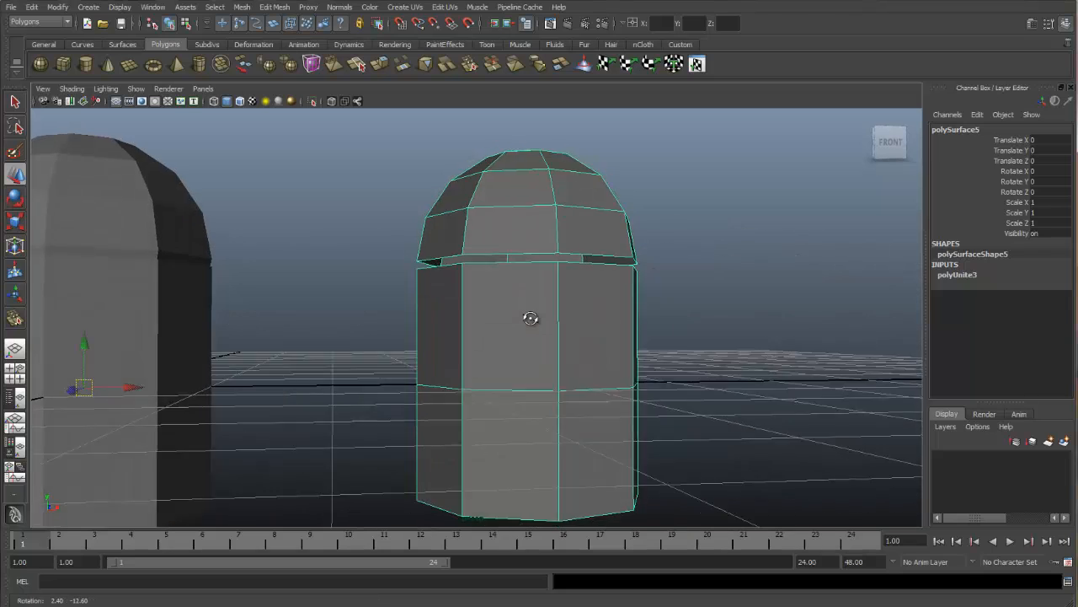
drag(531, 320, 515, 308)
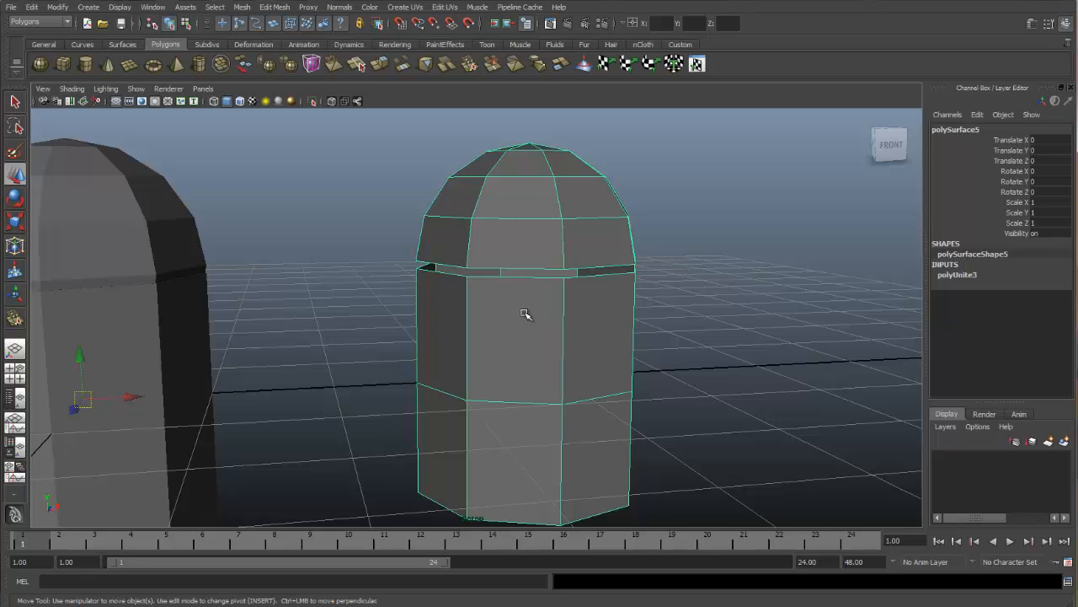
mouse_move(529, 323)
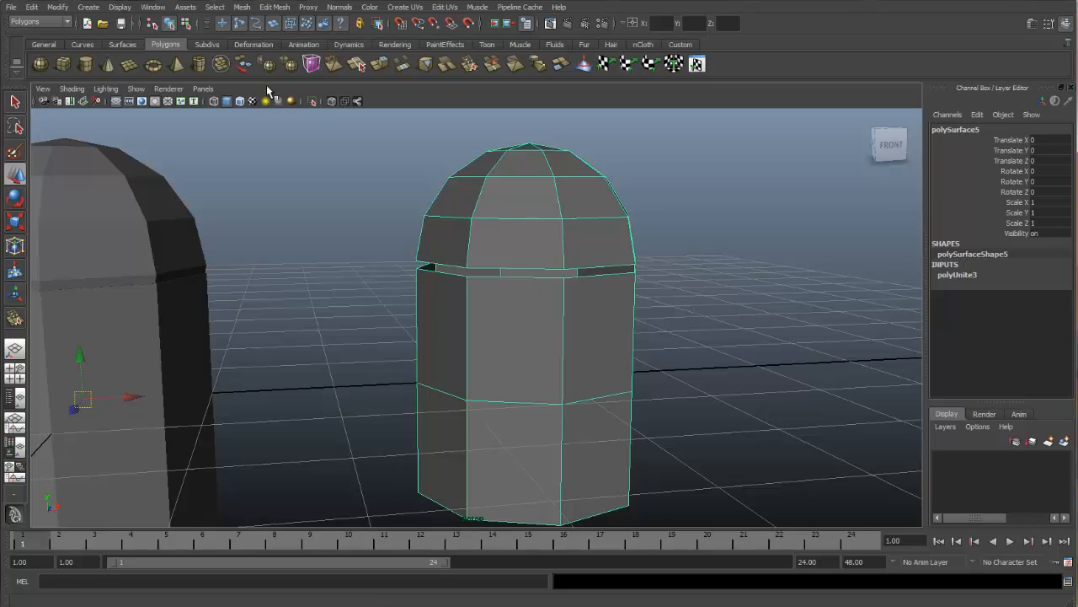
- Use Edit Mesh > Merge Vertex Tool to weld a cylinder-top vertex onto the cap rim
click(275, 7)
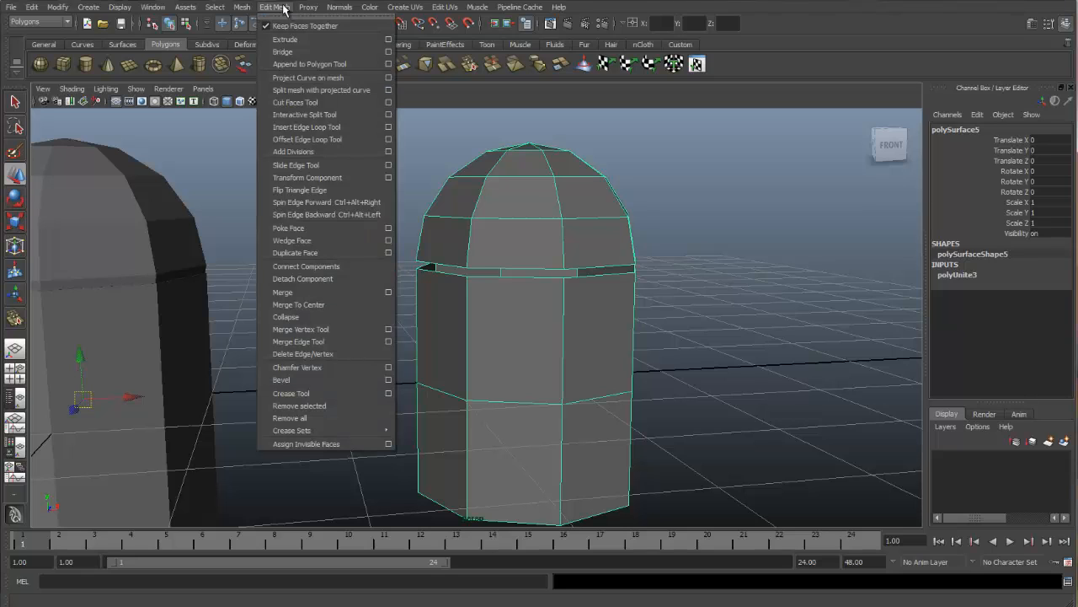
mouse_move(320, 328)
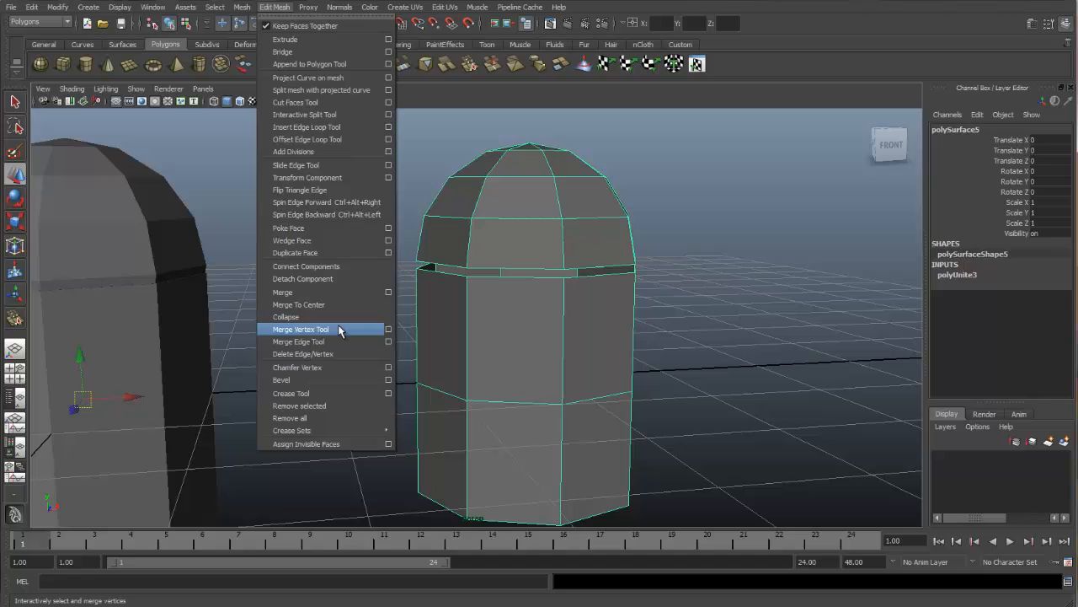
click(300, 328)
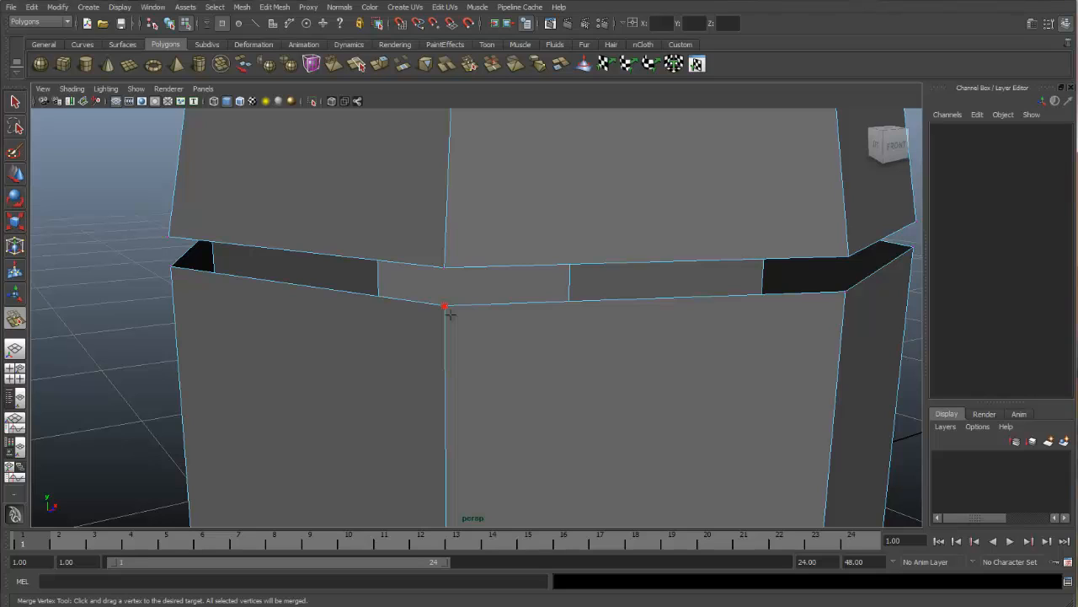
drag(445, 305, 444, 268)
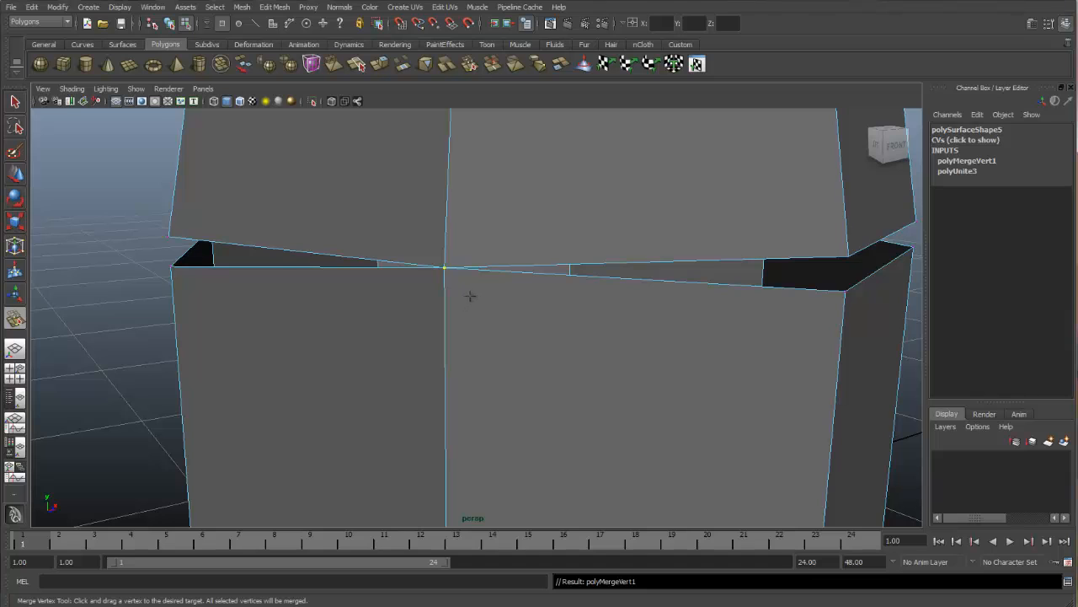
mouse_move(524, 302)
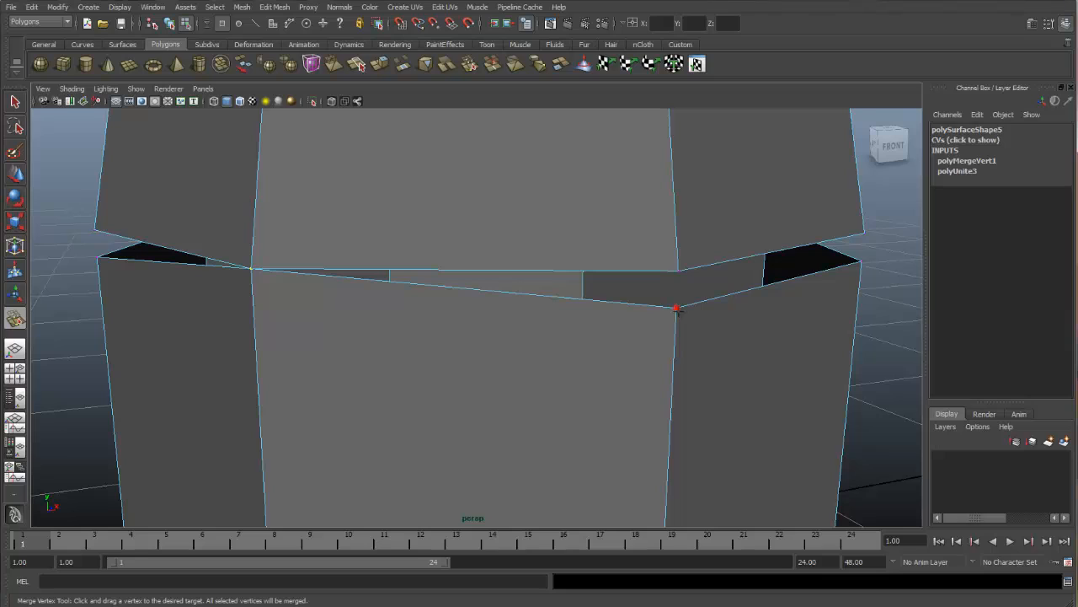
mouse_move(678, 289)
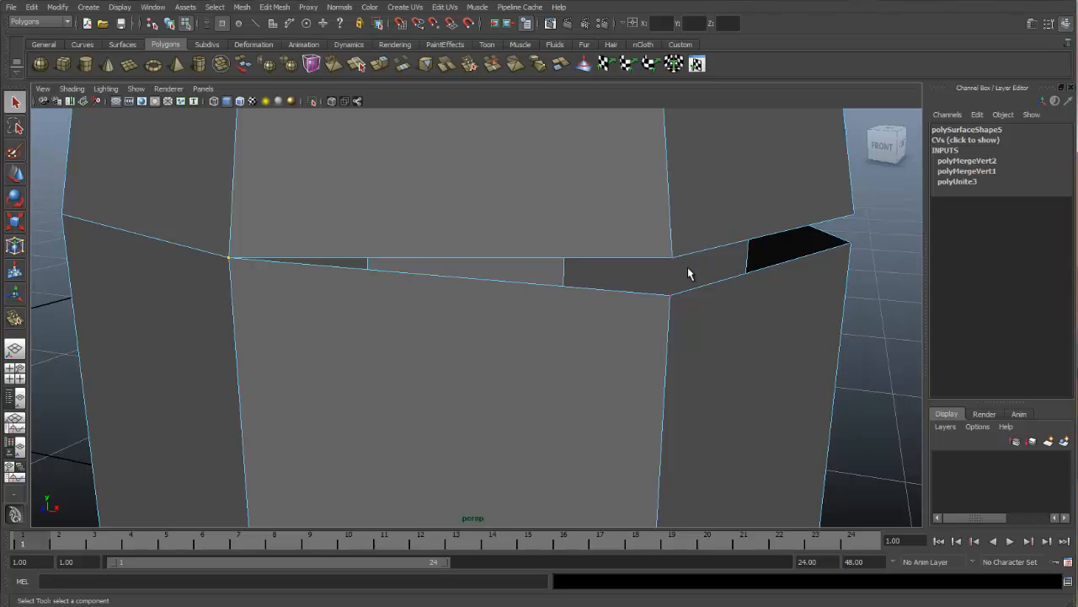
mouse_move(694, 301)
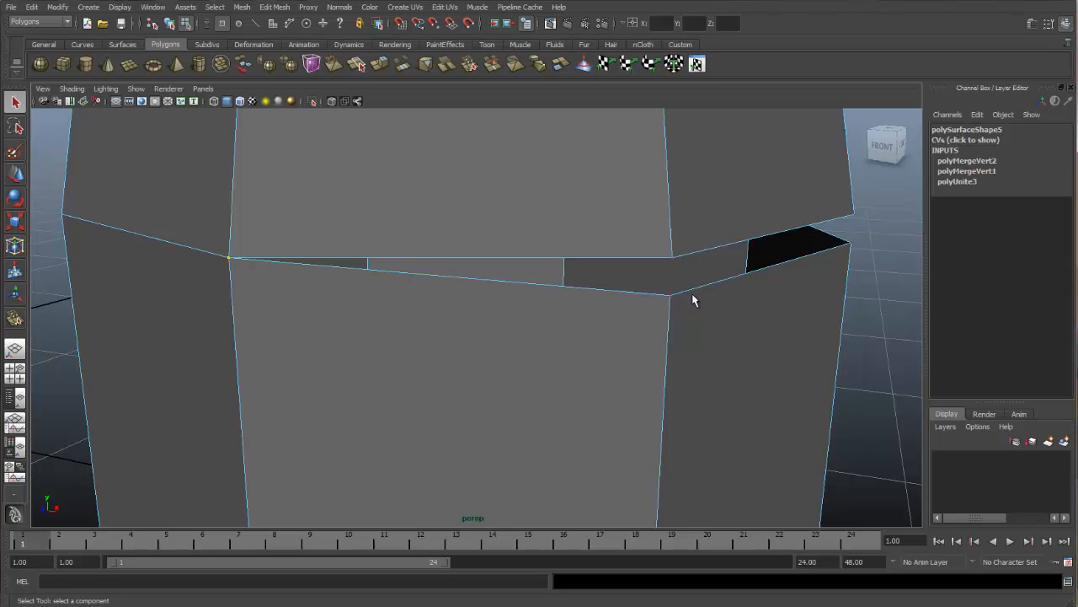
mouse_move(689, 305)
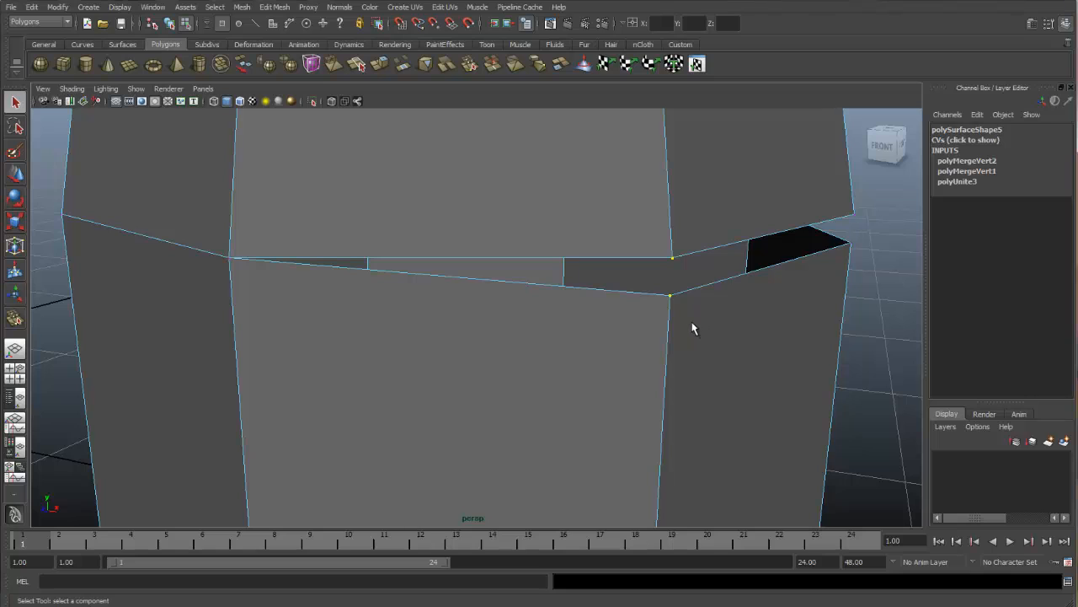
mouse_move(389, 135)
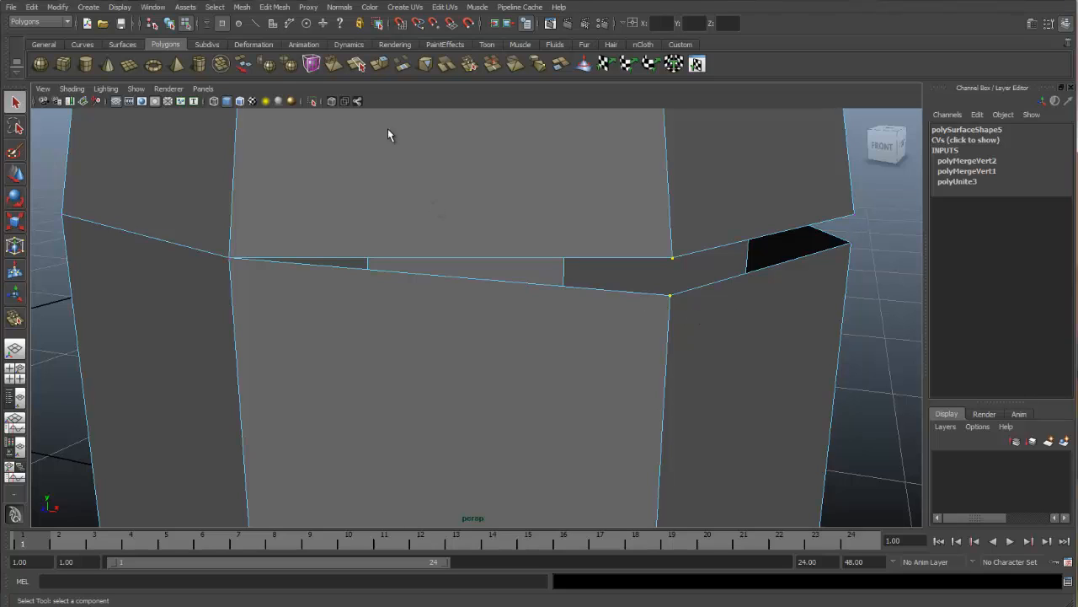
- Merge another cap and cylinder vertex pair with Merge To Center, then orbit to the next gap
click(274, 7)
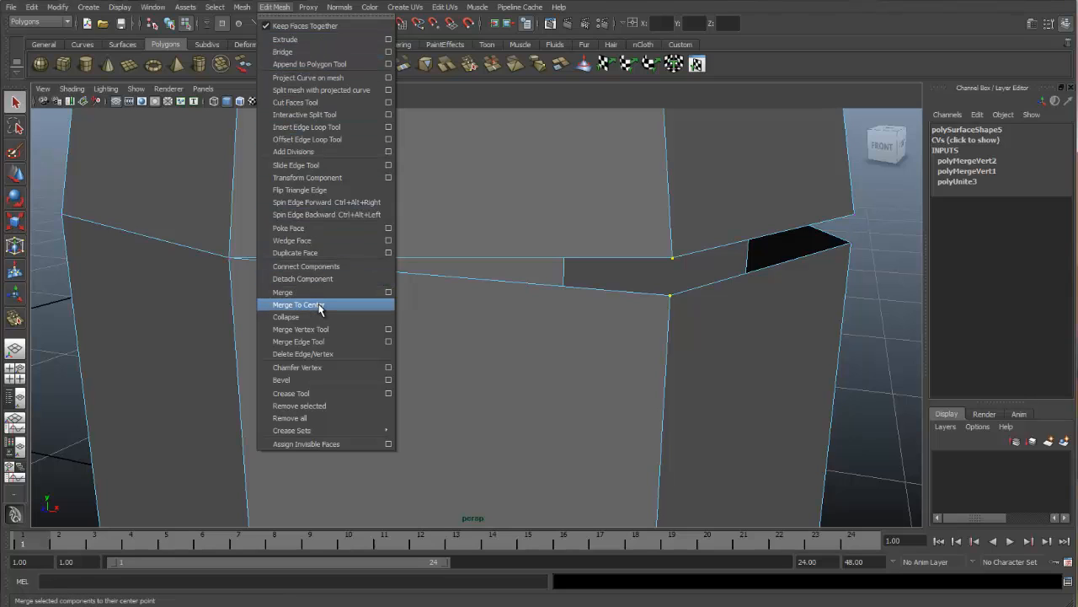
click(298, 304)
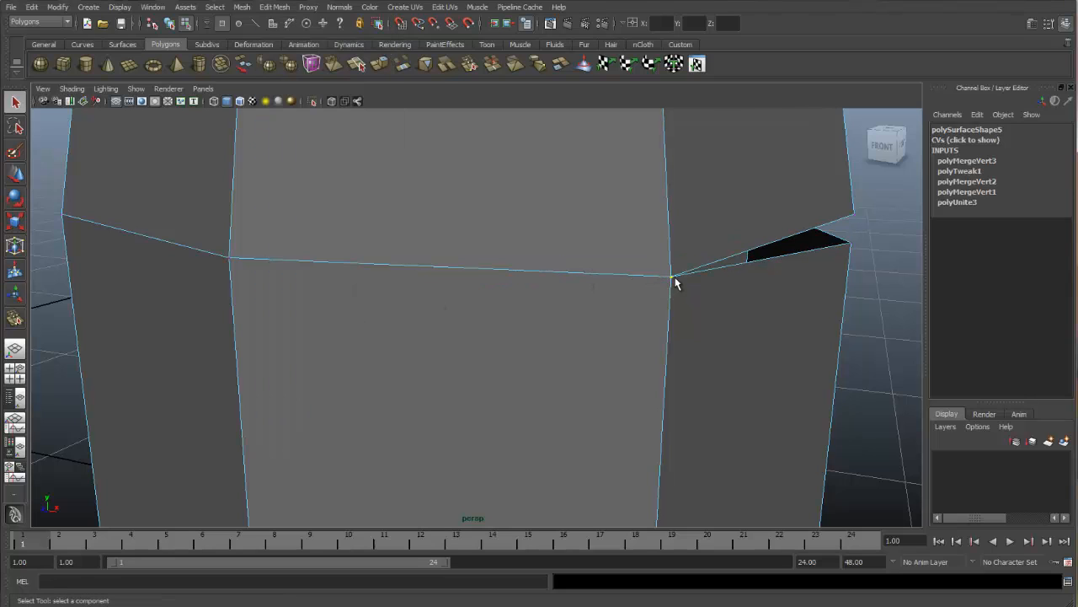
mouse_move(672, 289)
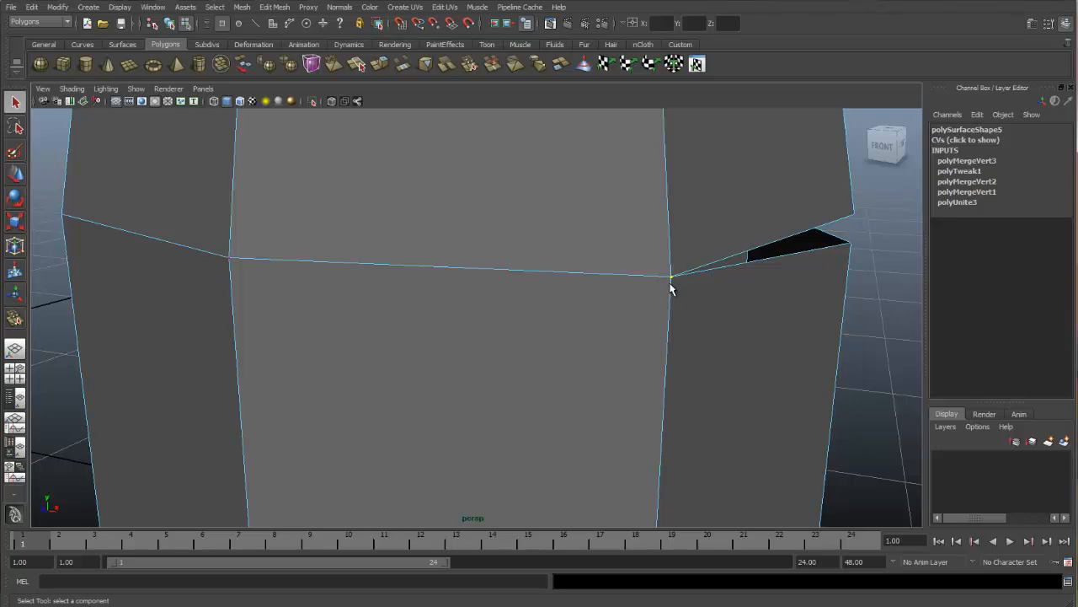
mouse_move(680, 288)
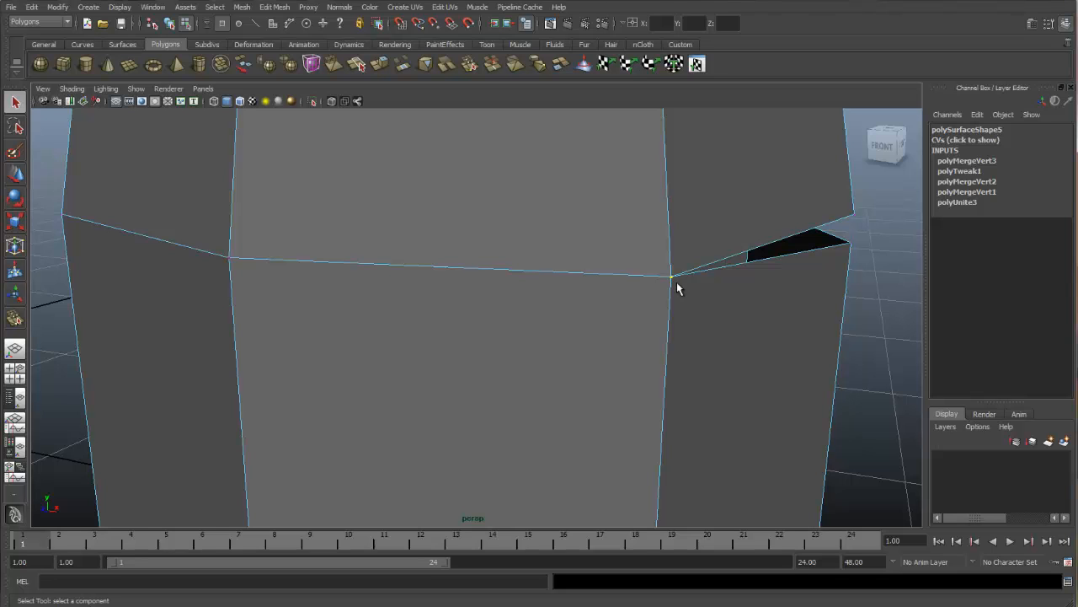
drag(680, 288, 711, 265)
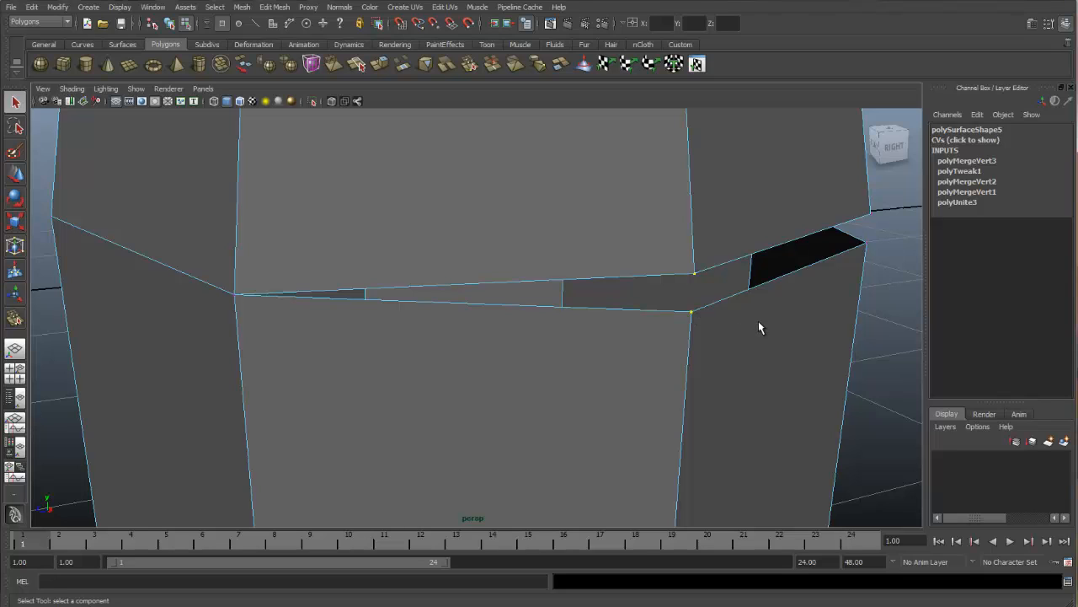
click(274, 7)
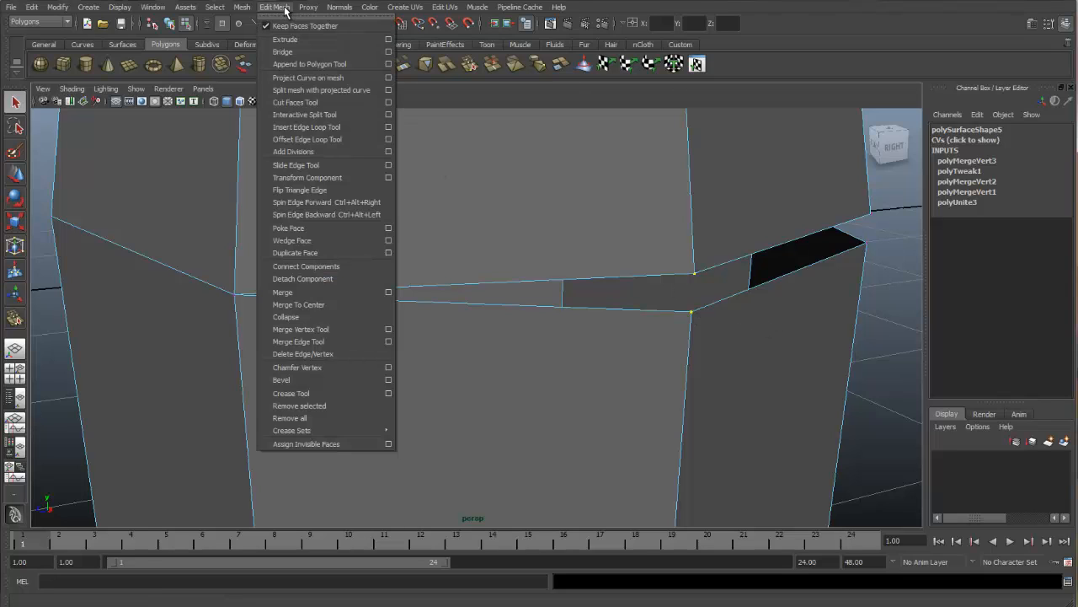
mouse_move(320, 304)
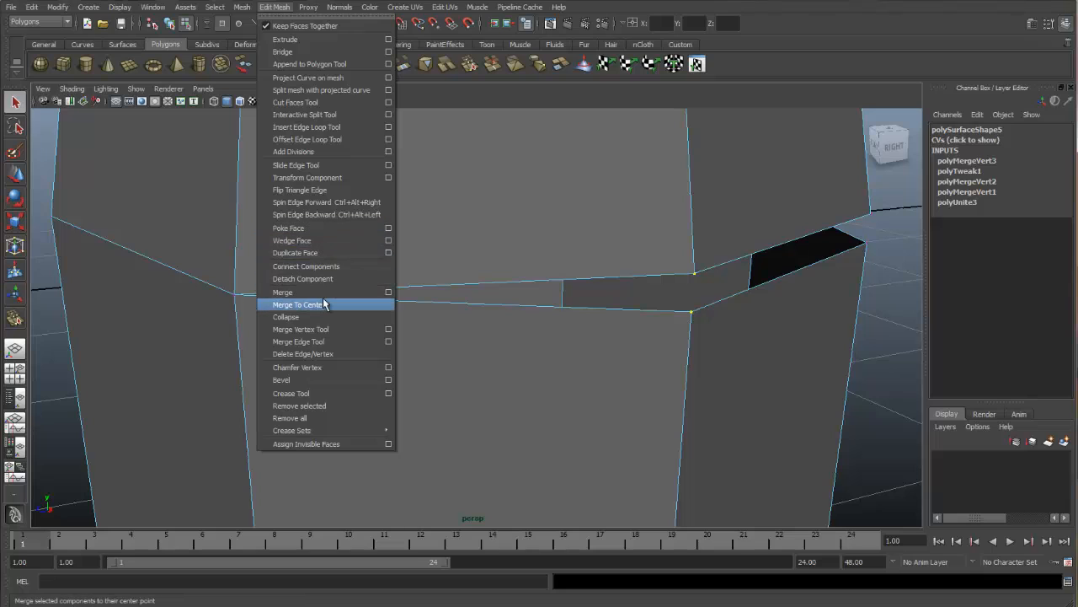
click(298, 304)
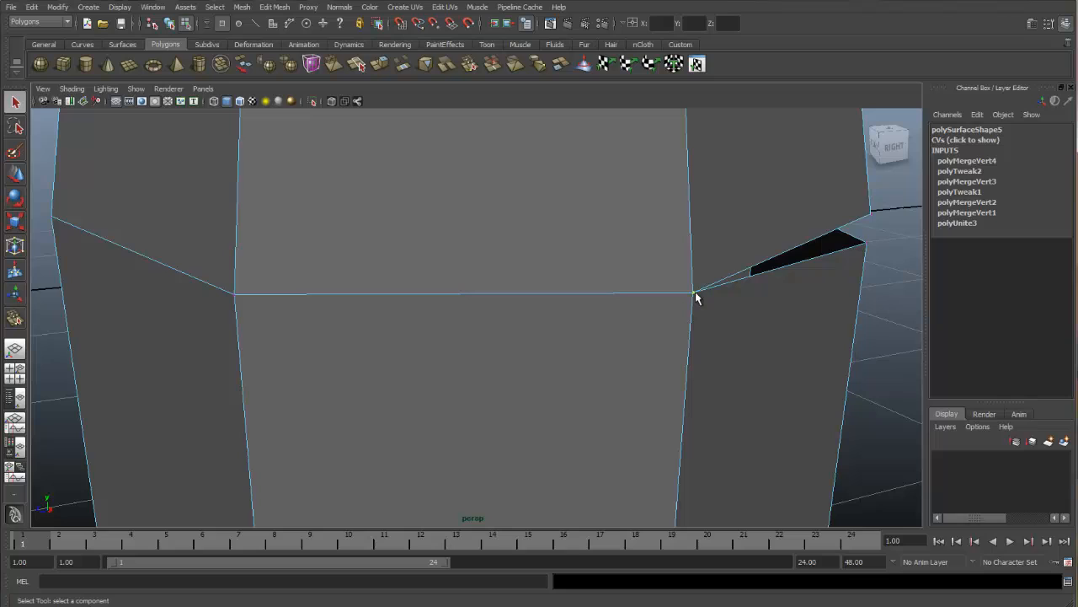
mouse_move(689, 299)
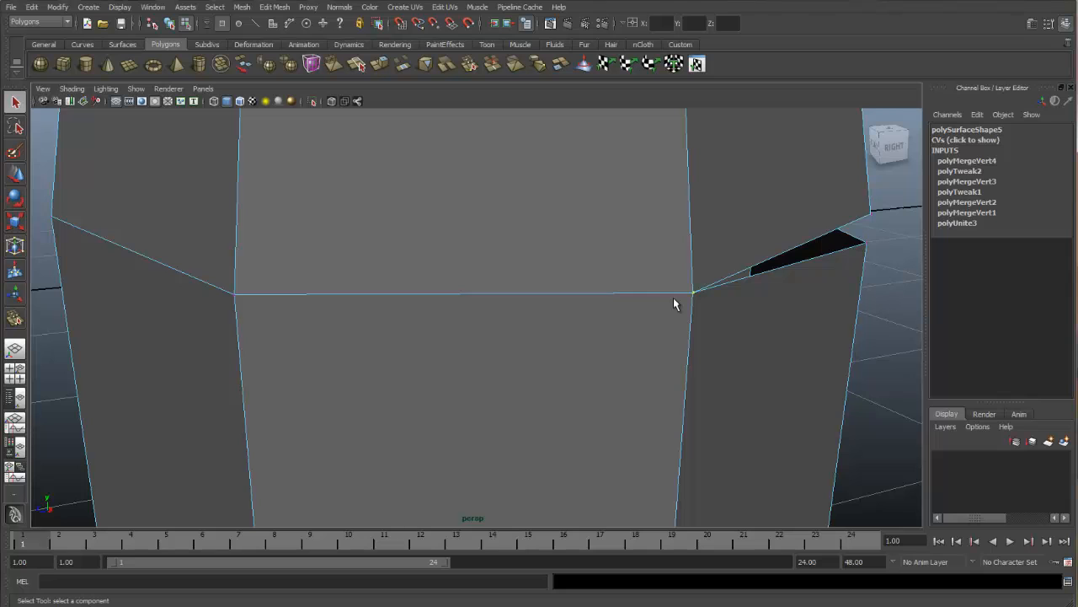
mouse_move(661, 237)
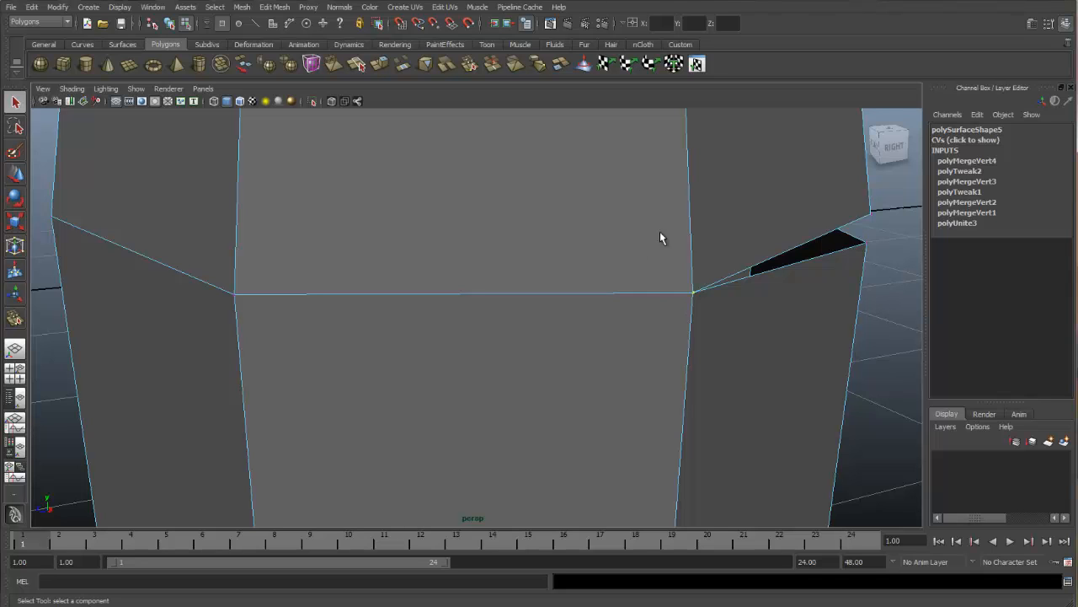
drag(661, 238, 739, 268)
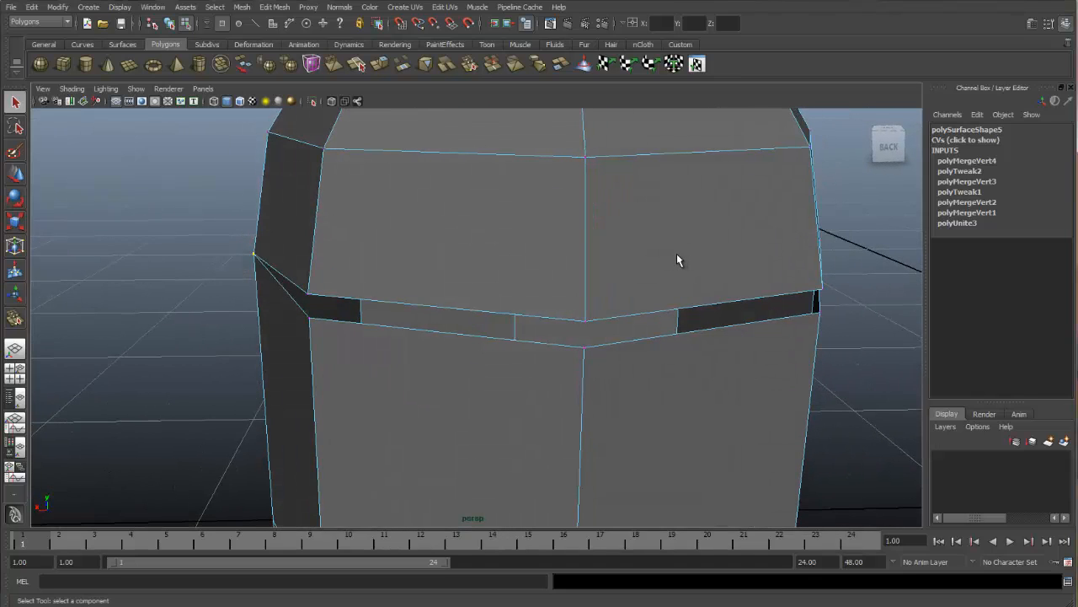
mouse_move(676, 264)
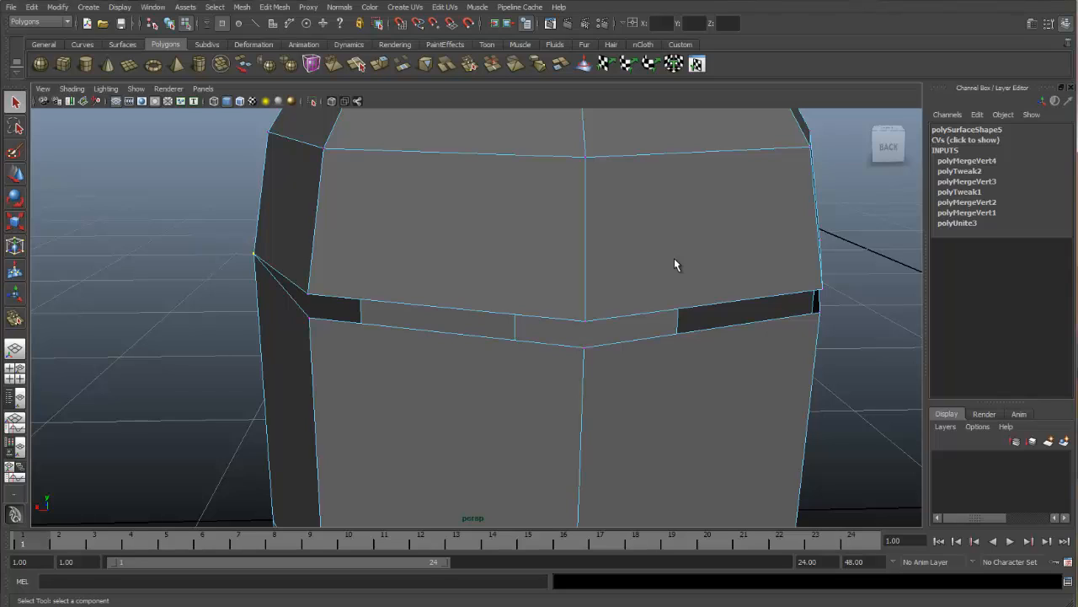
mouse_move(684, 265)
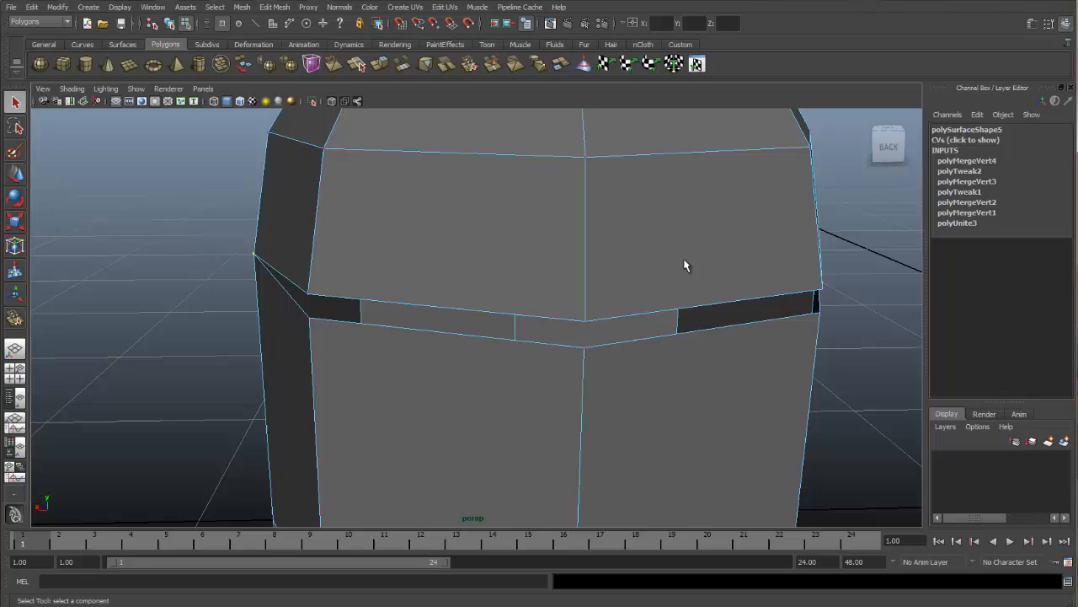
mouse_move(533, 295)
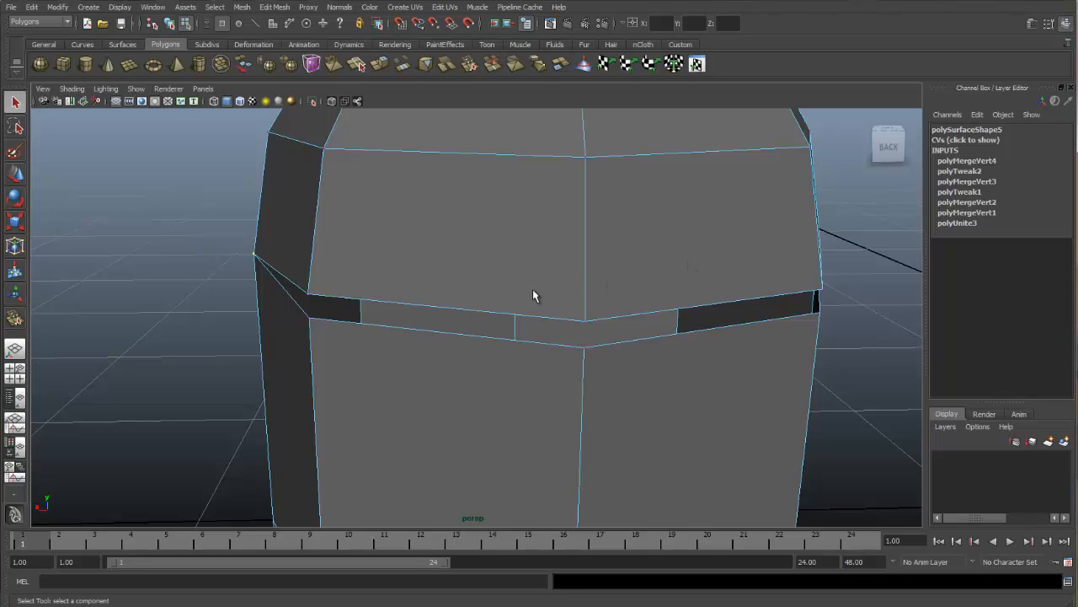
drag(533, 295, 625, 279)
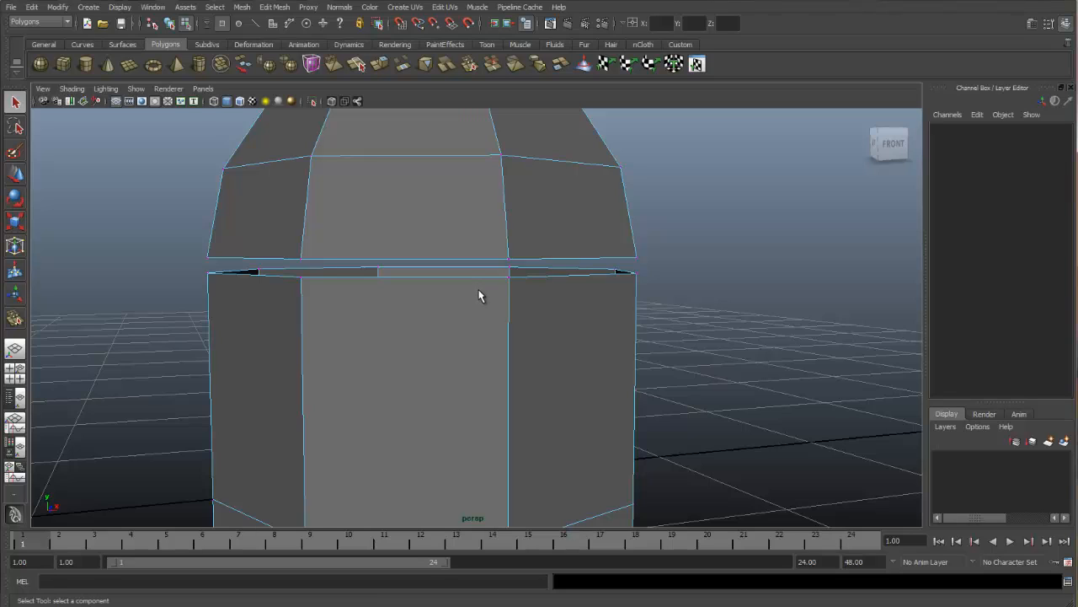
mouse_move(491, 300)
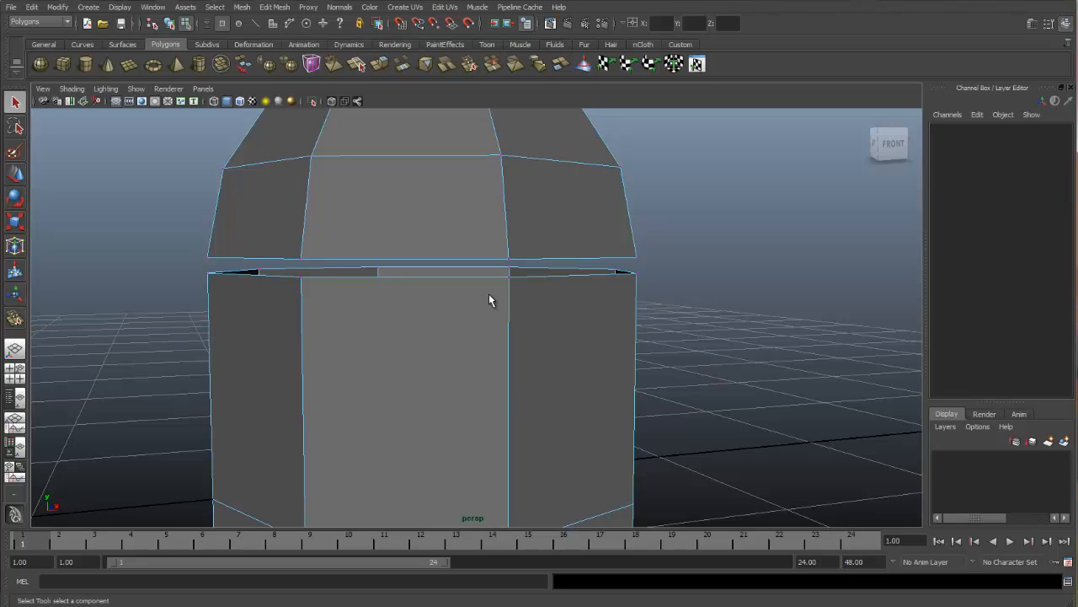
mouse_move(485, 286)
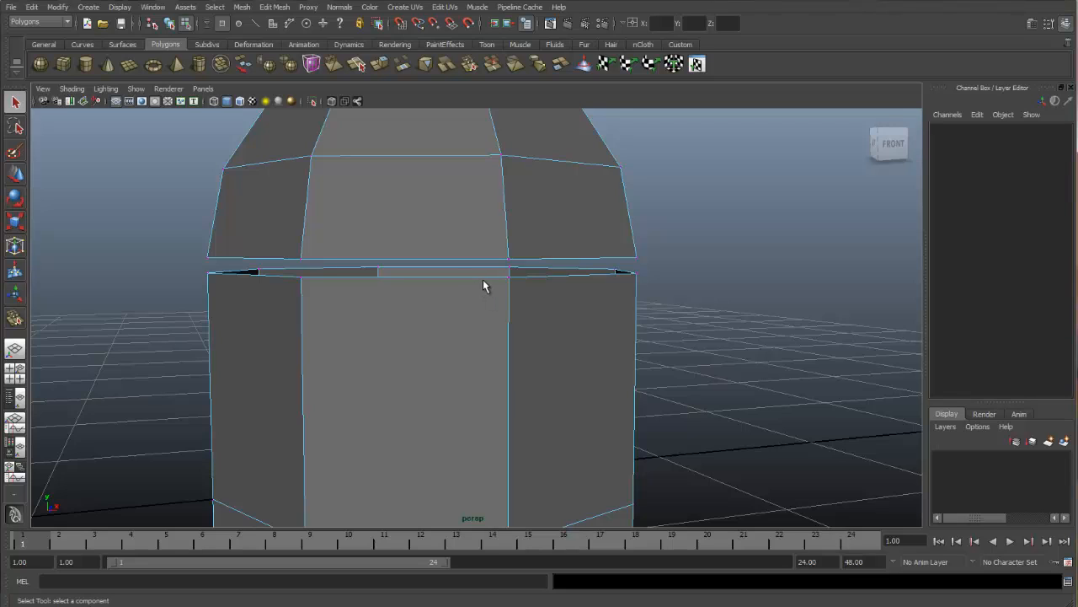
mouse_move(437, 257)
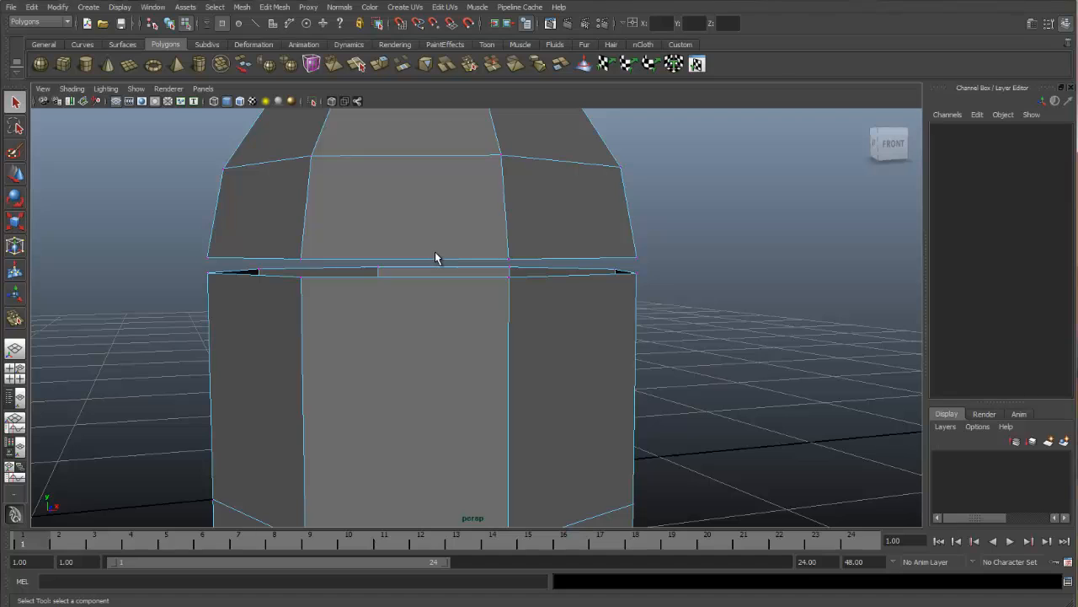
mouse_move(461, 279)
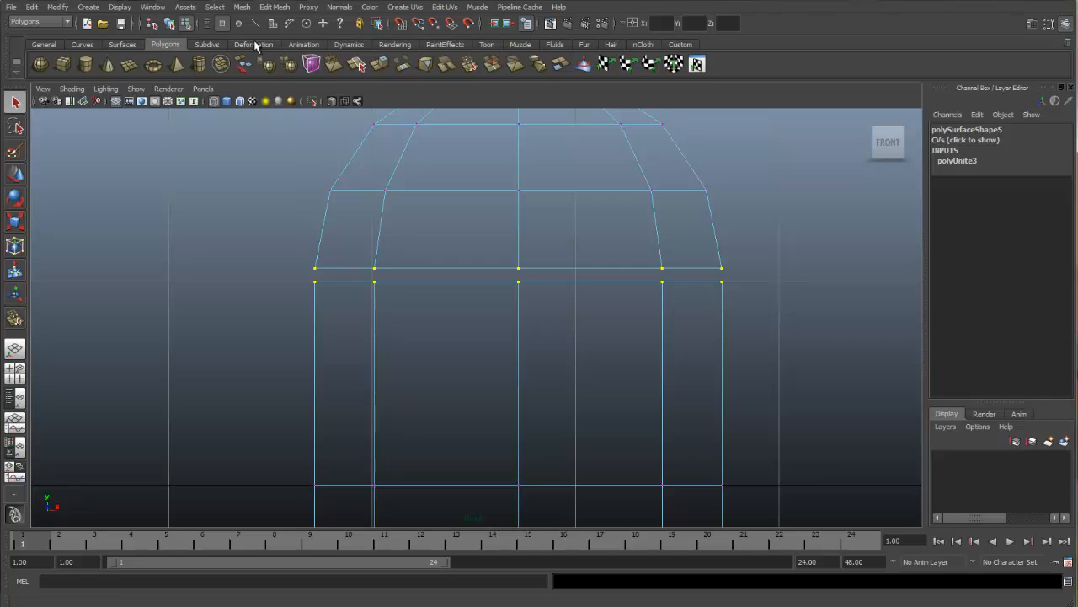
- Merge the seam vertices with Edit Mesh > Merge, setting polyMergeVert1 Distance to 0.1
click(275, 7)
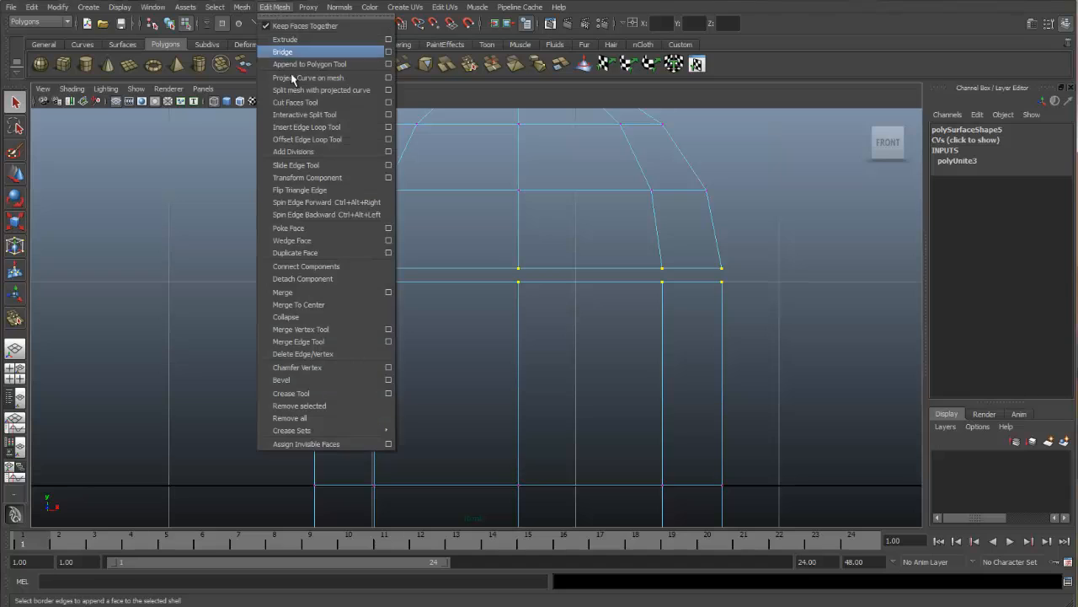
click(282, 291)
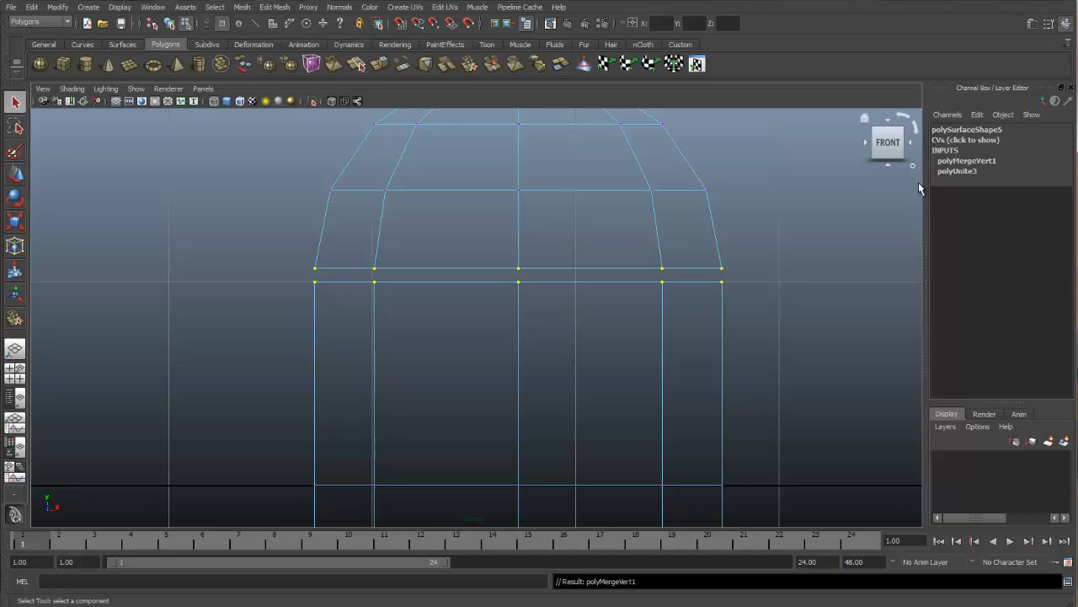
click(967, 160)
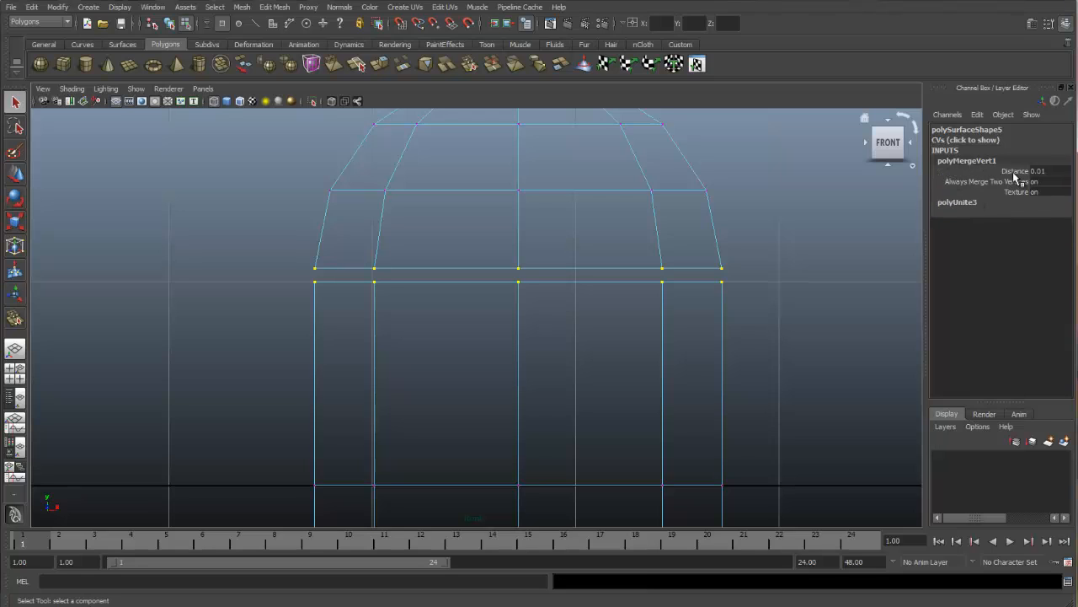
mouse_move(1019, 177)
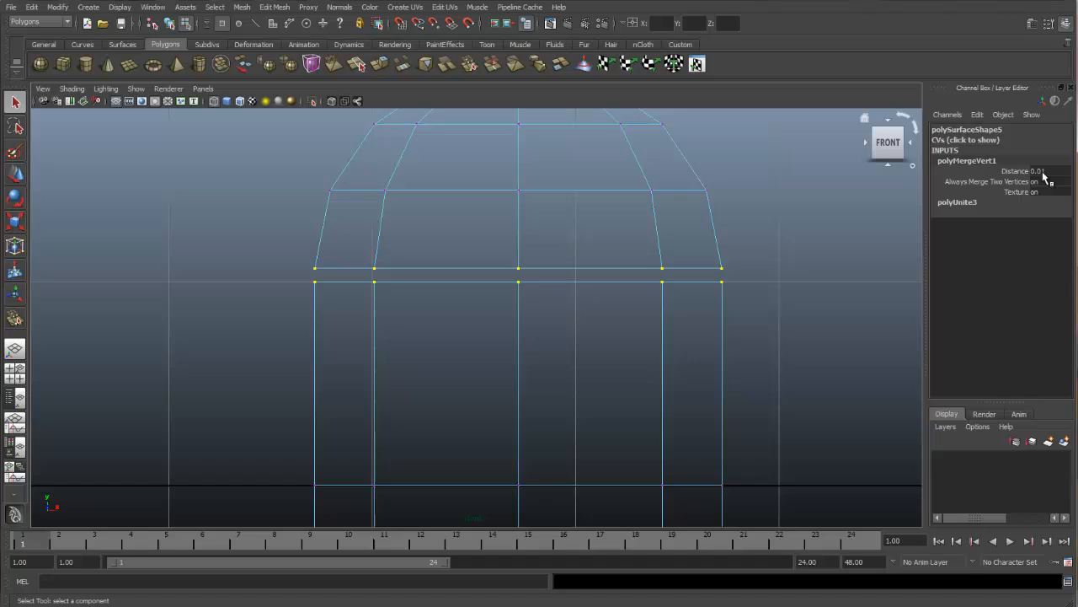
click(1043, 170)
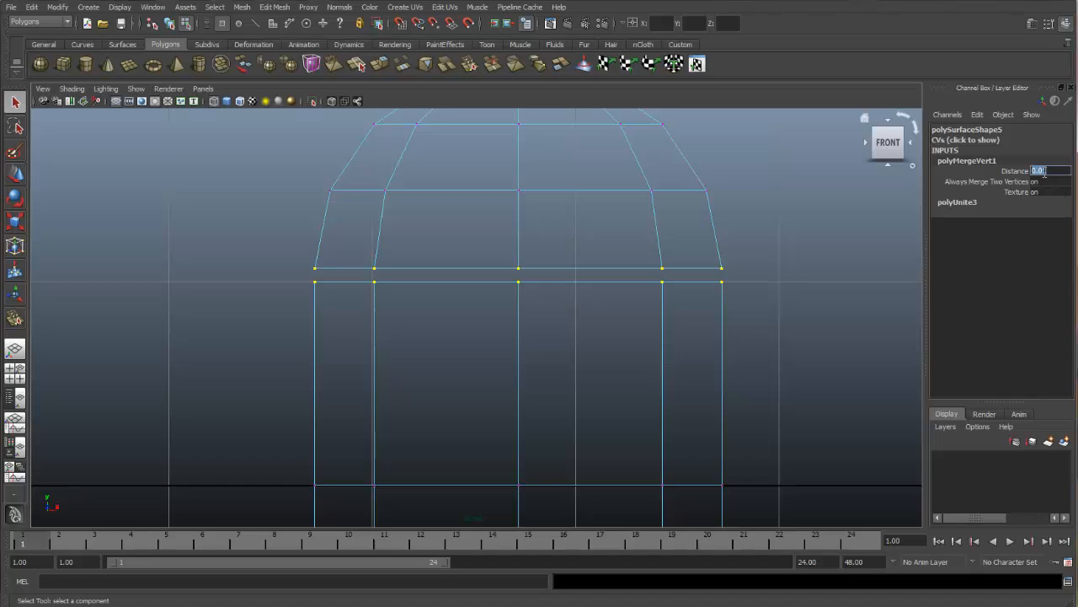
text(1)
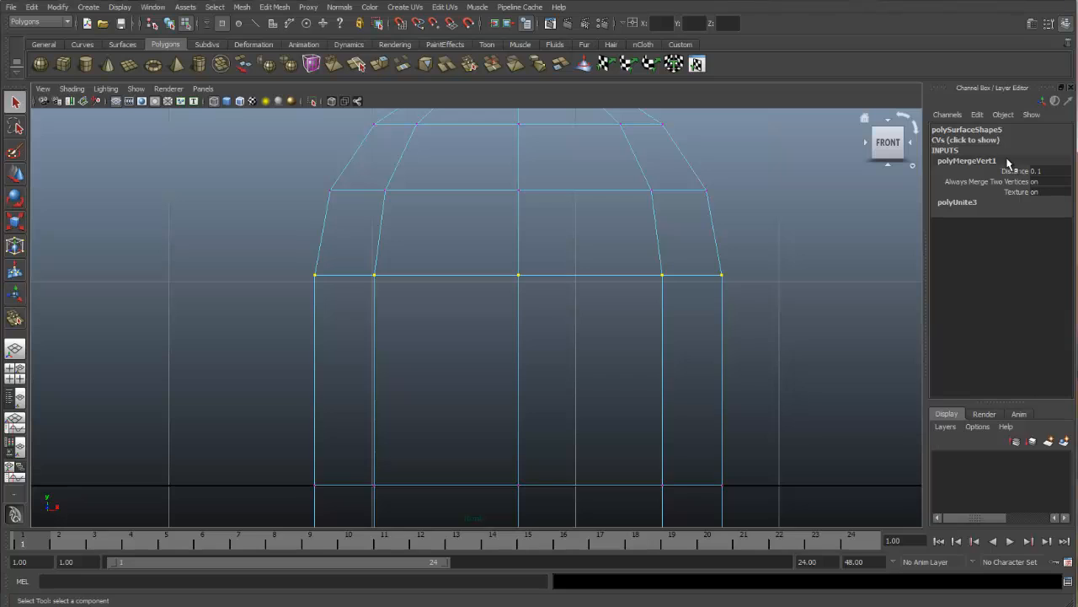
mouse_move(813, 242)
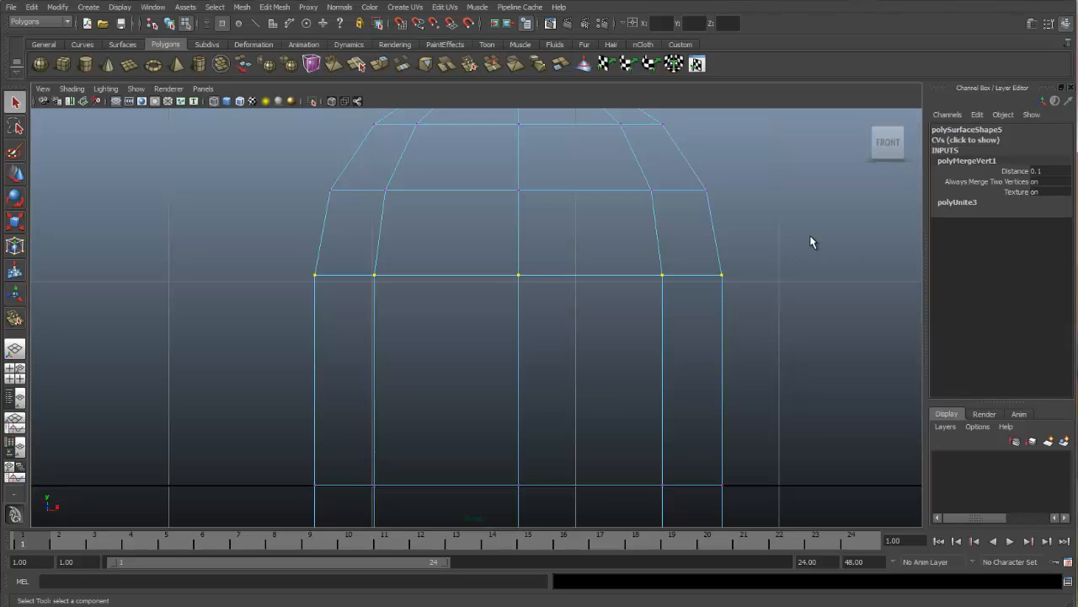
mouse_move(692, 268)
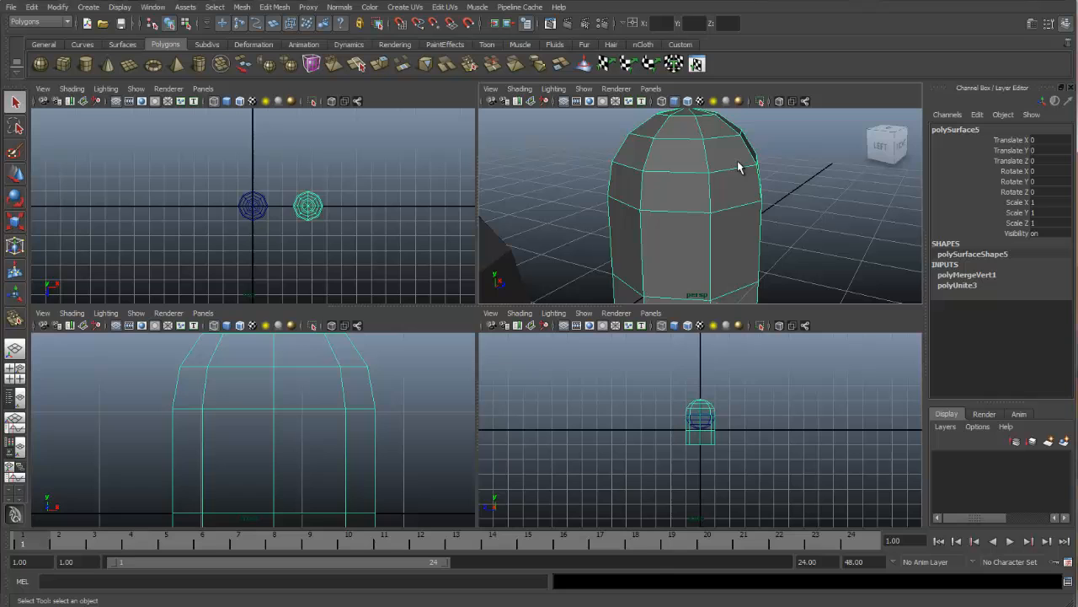
- Orbit around polySurface5 to inspect the seam between dome and cylinder, smoothed and unsmoothed
drag(733, 168, 742, 152)
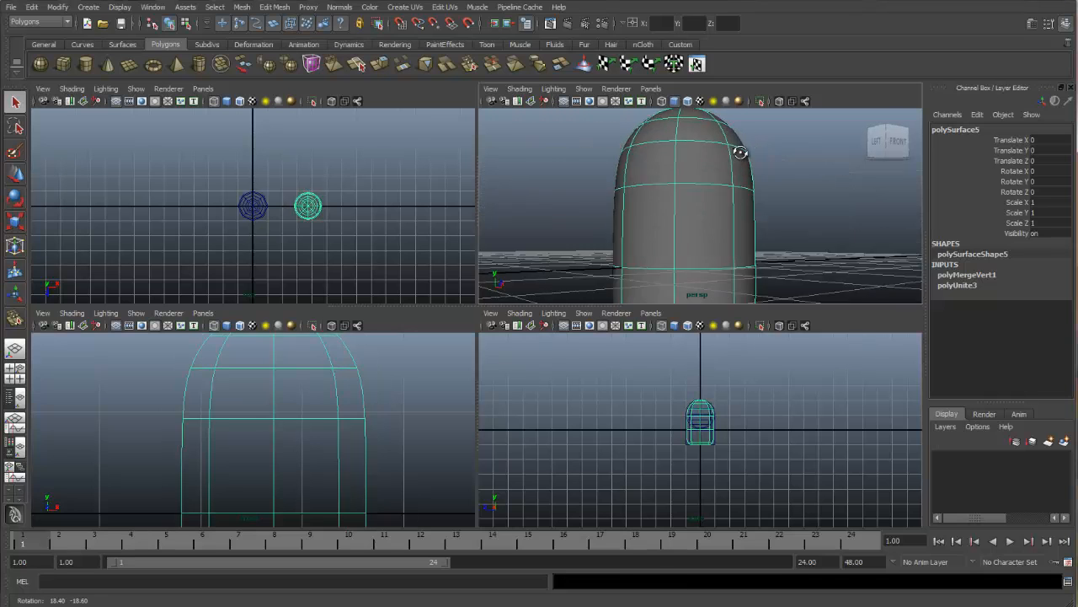
drag(740, 153, 705, 175)
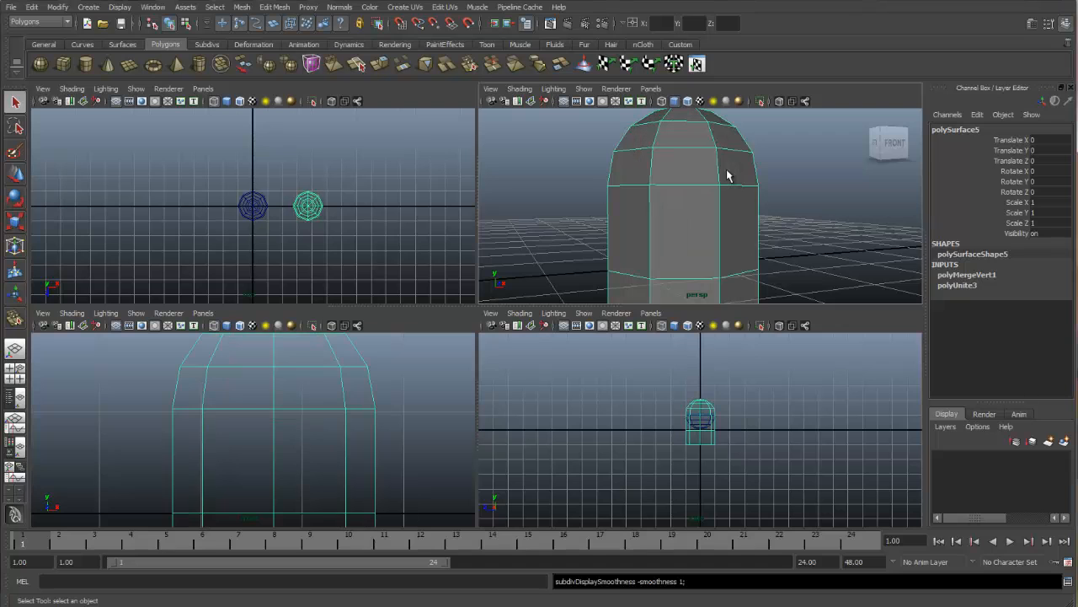
drag(729, 175, 716, 187)
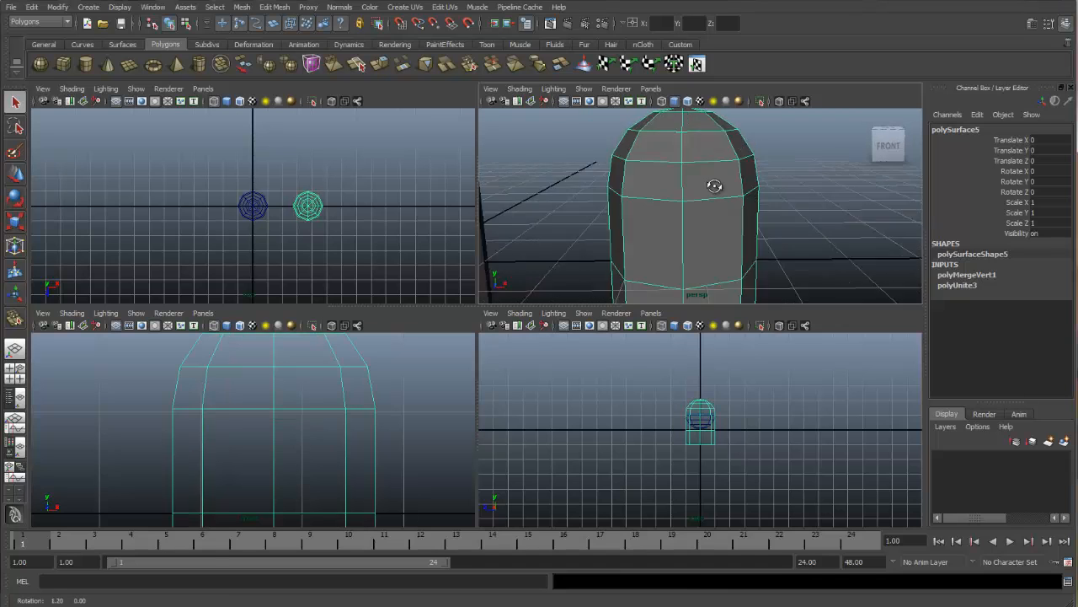
drag(715, 186, 725, 175)
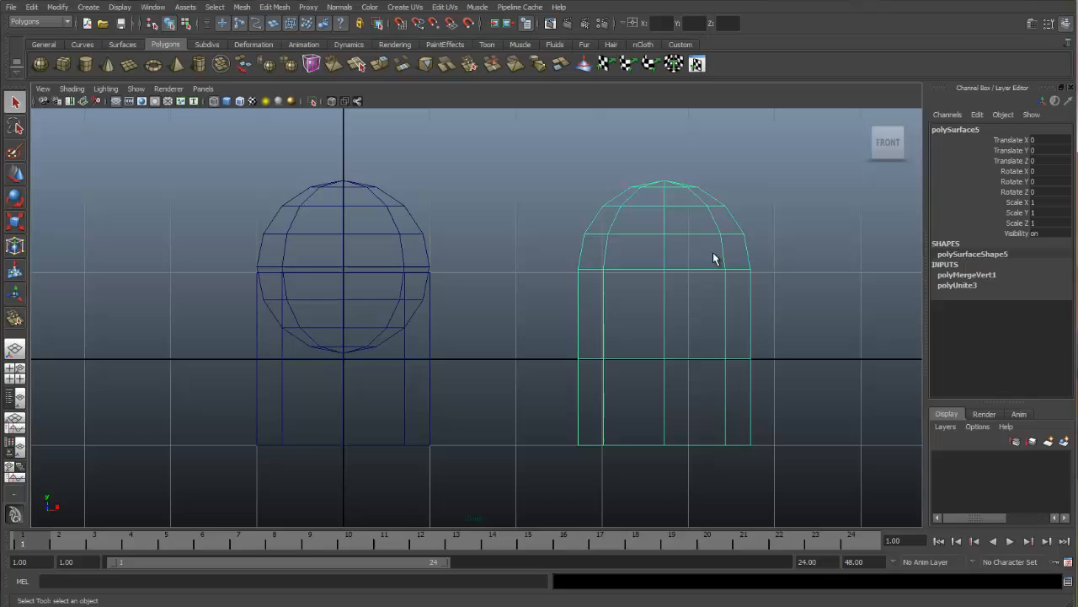
mouse_move(658, 368)
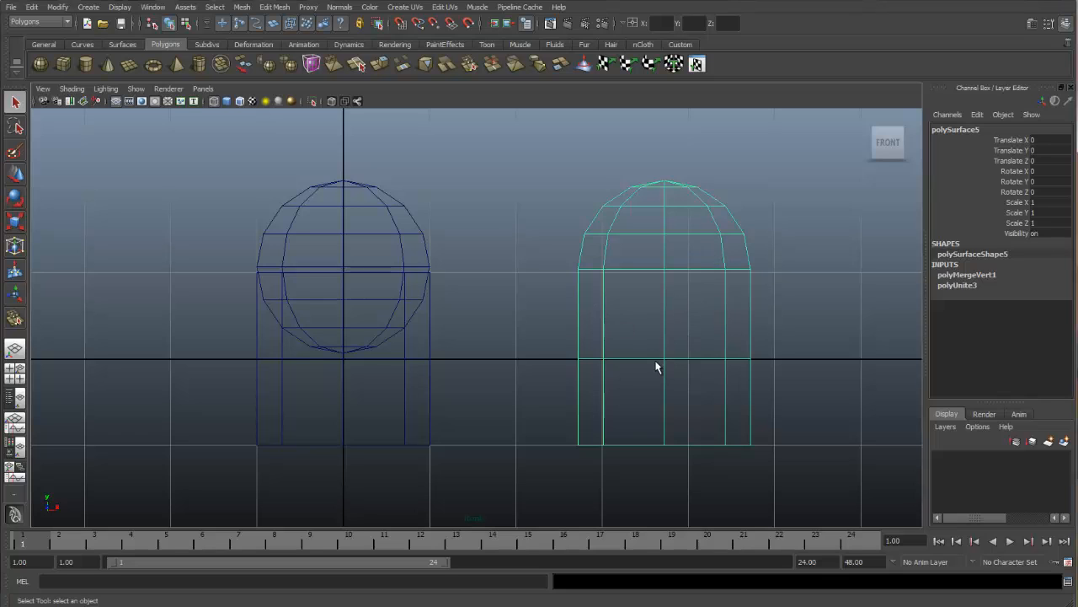
mouse_move(650, 283)
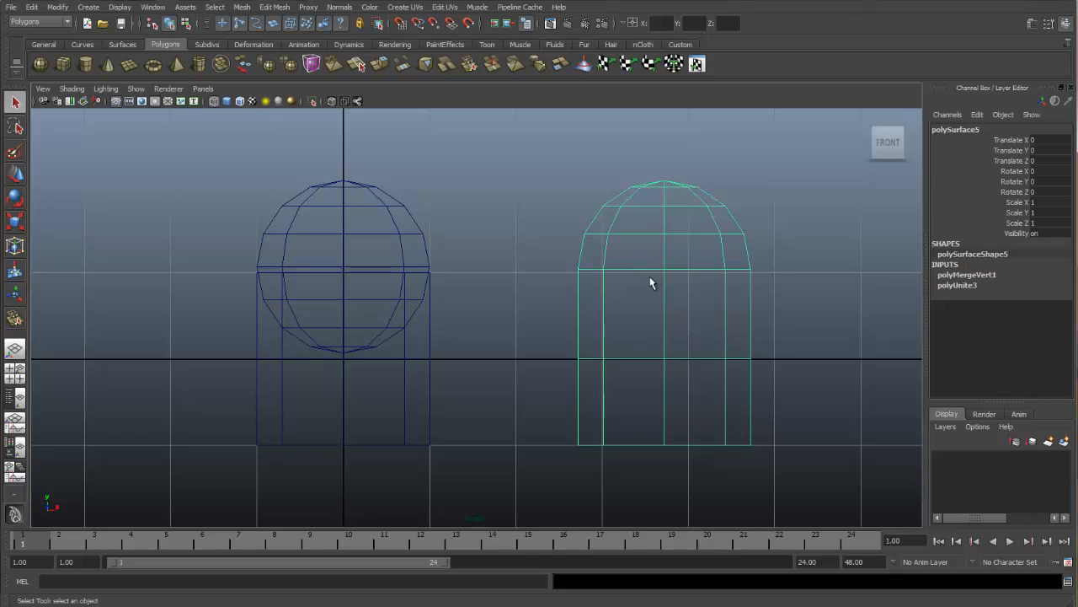